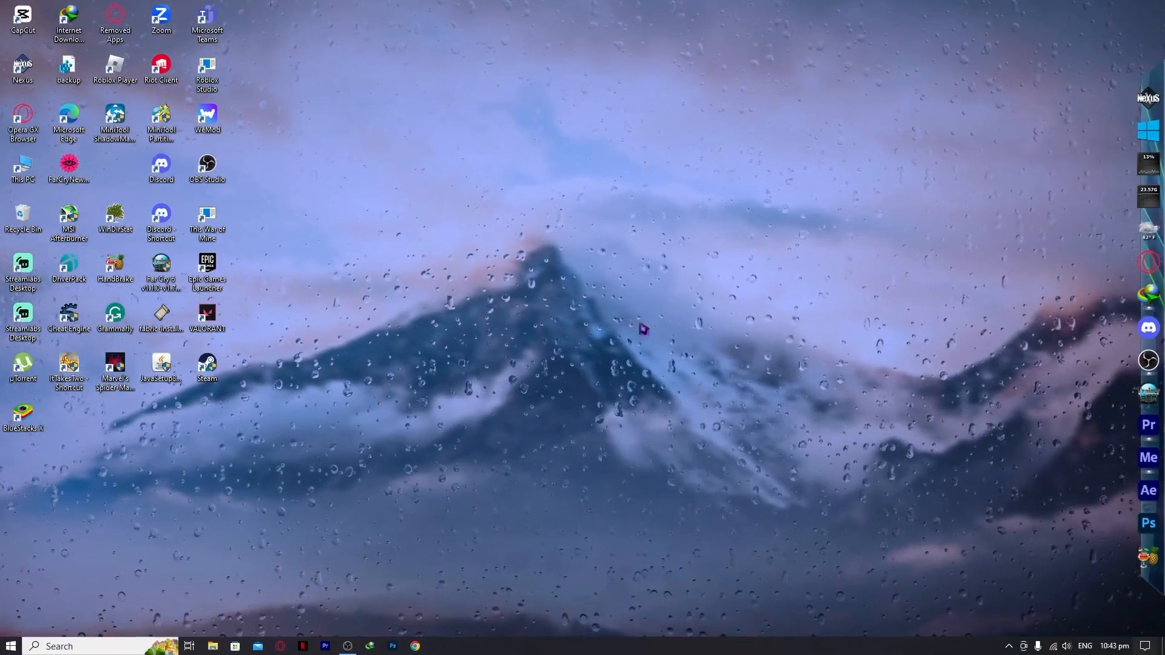
mouse_move(503, 375)
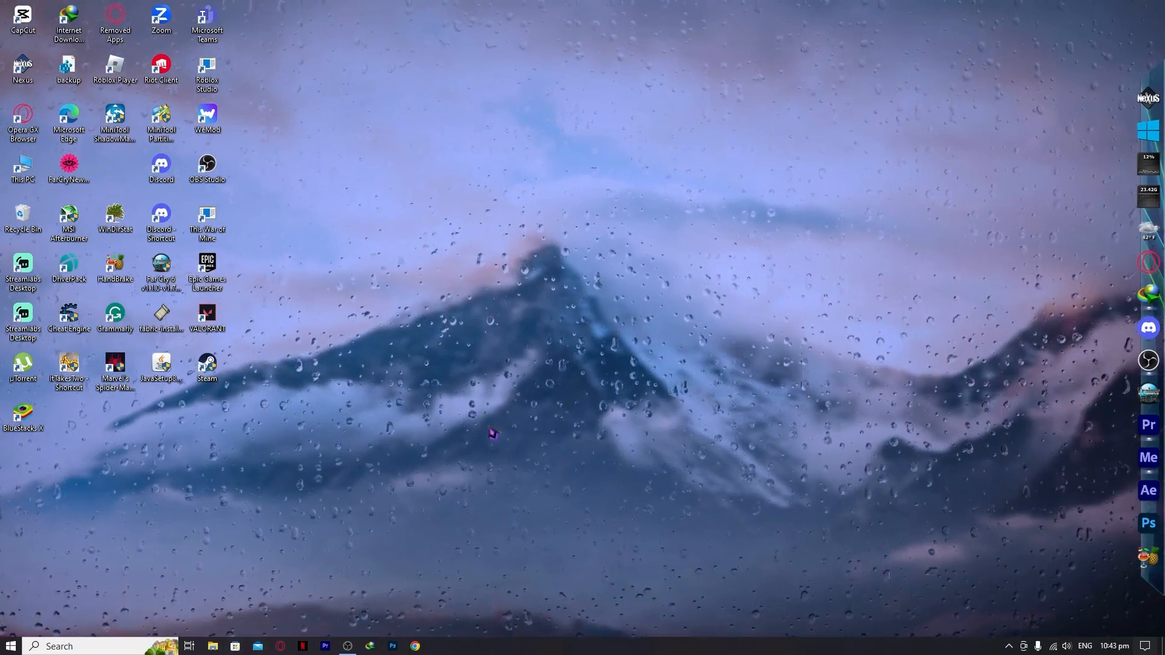
mouse_move(468, 362)
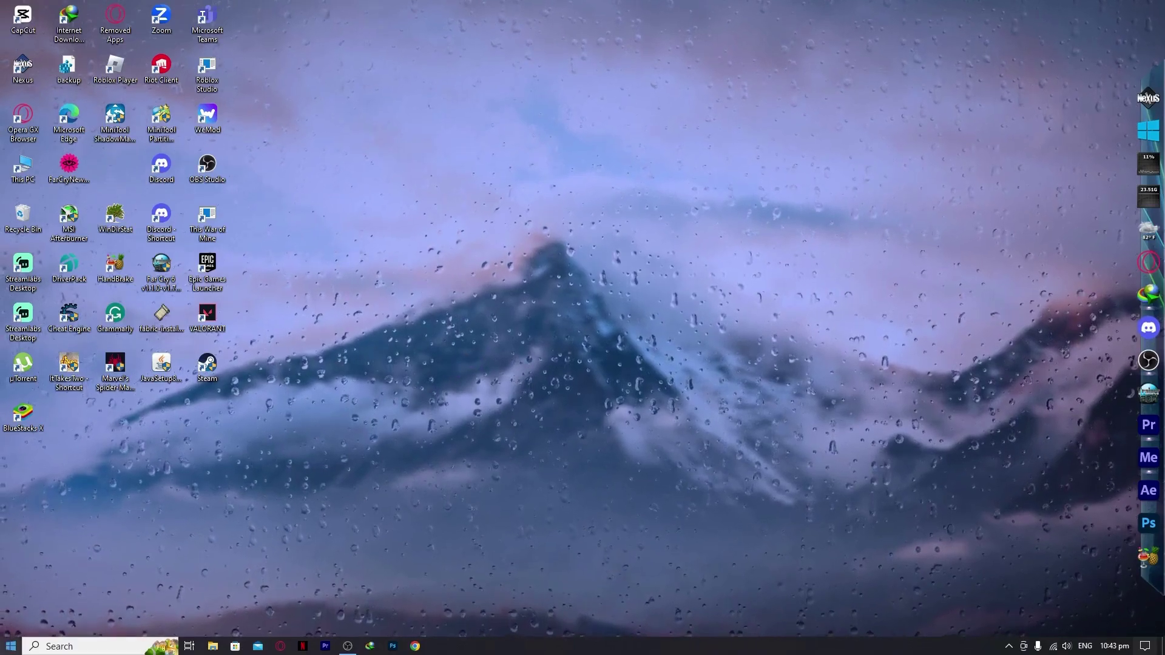
Launch Windows Settings from the Start menu's expanded left rail
left_click(8, 646)
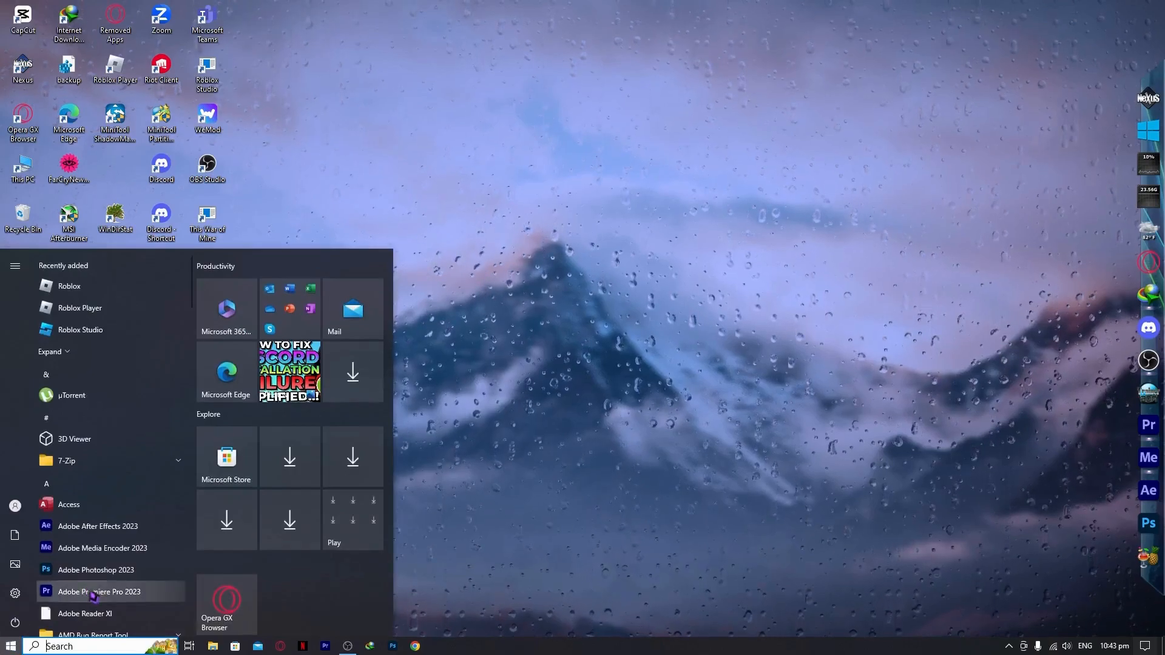
left_click(14, 265)
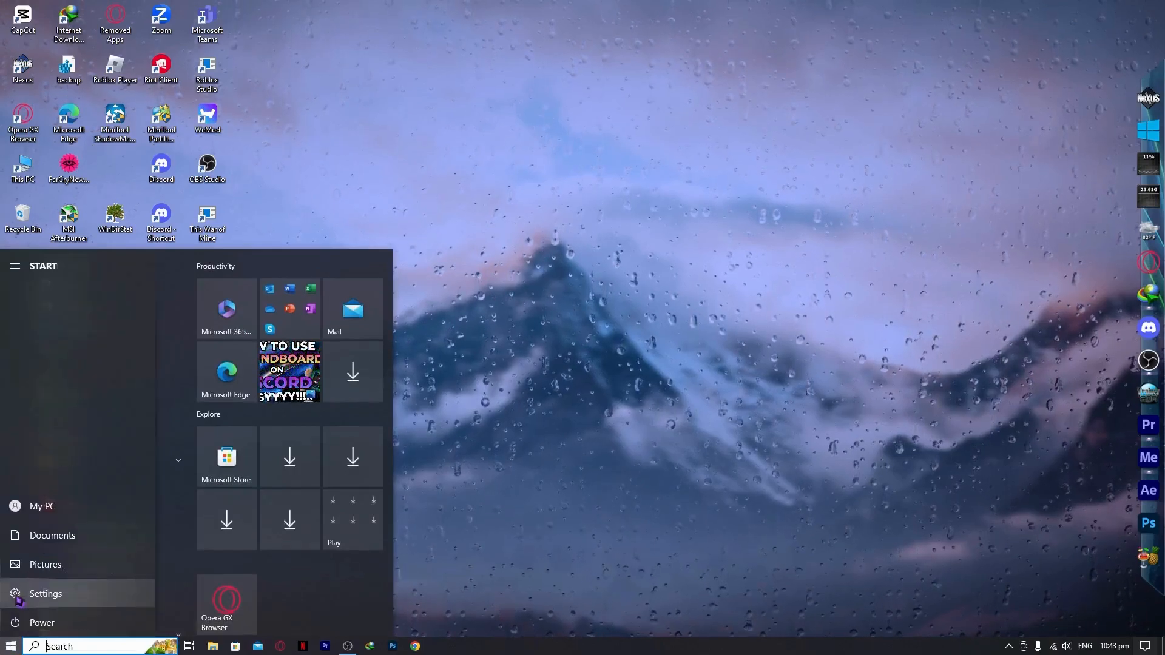
left_click(45, 594)
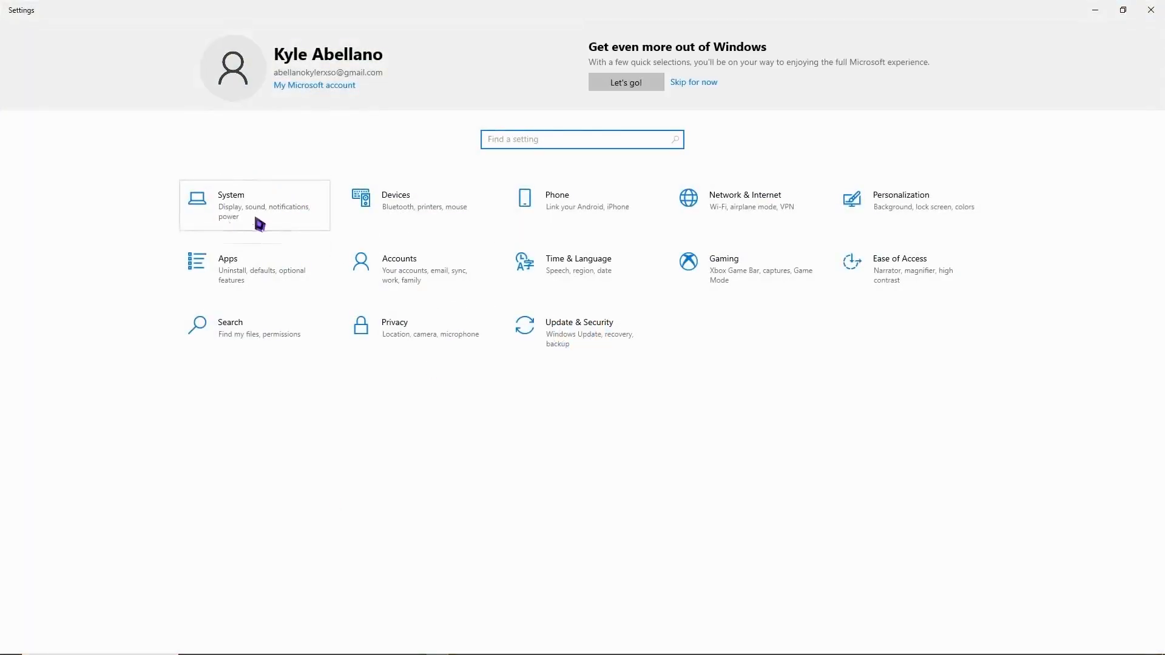
Review System > Display, leaving scale at 100% and resolution at 1920 × 1080 (Recommended)
left_click(231, 204)
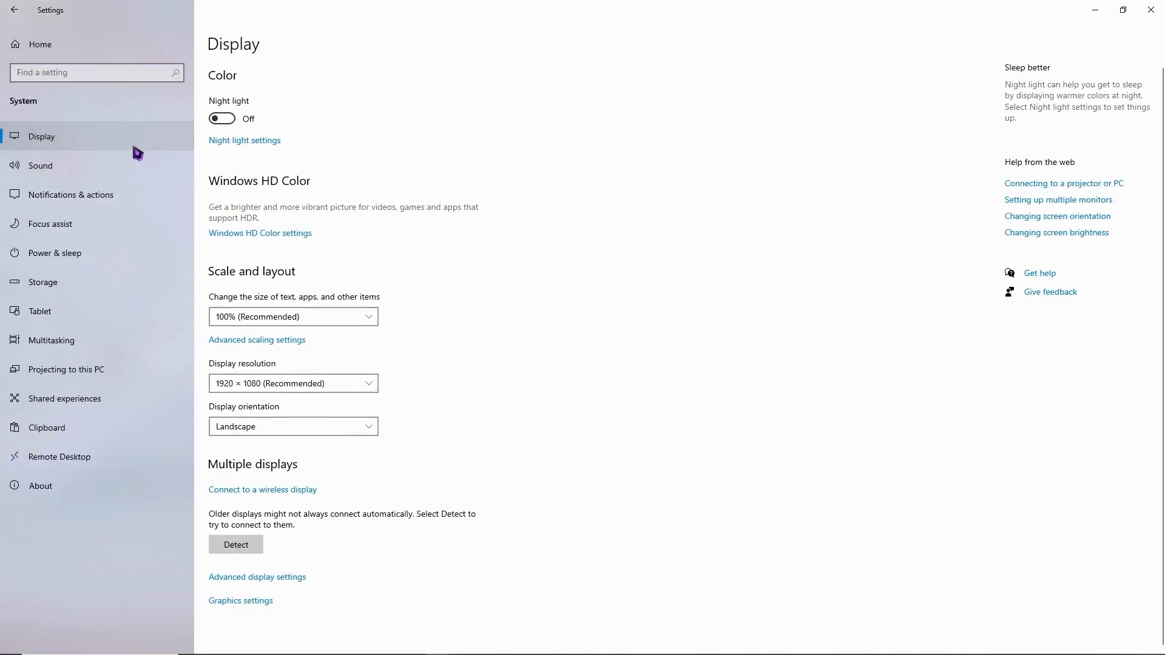
mouse_move(248, 333)
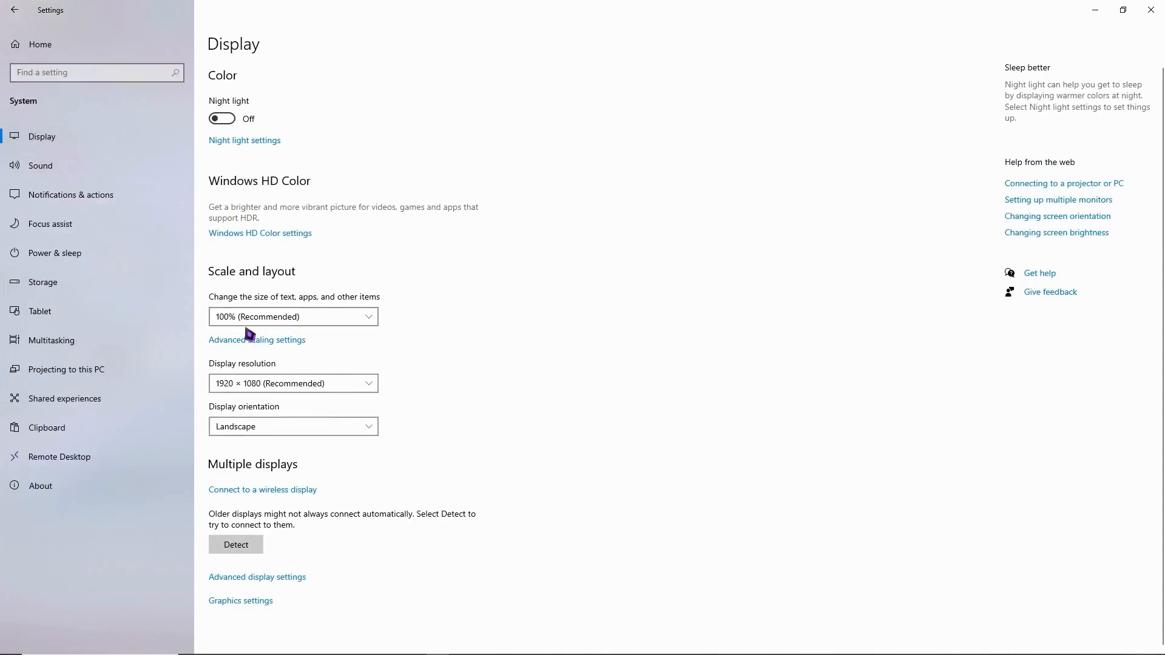
mouse_move(262, 333)
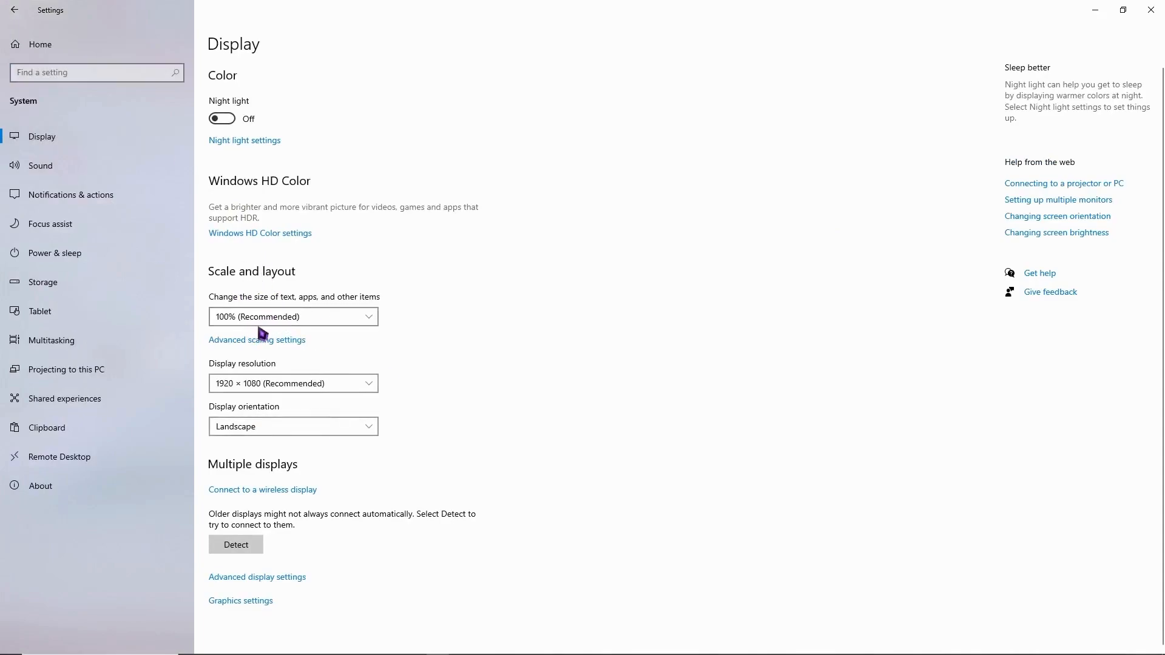
left_click(292, 316)
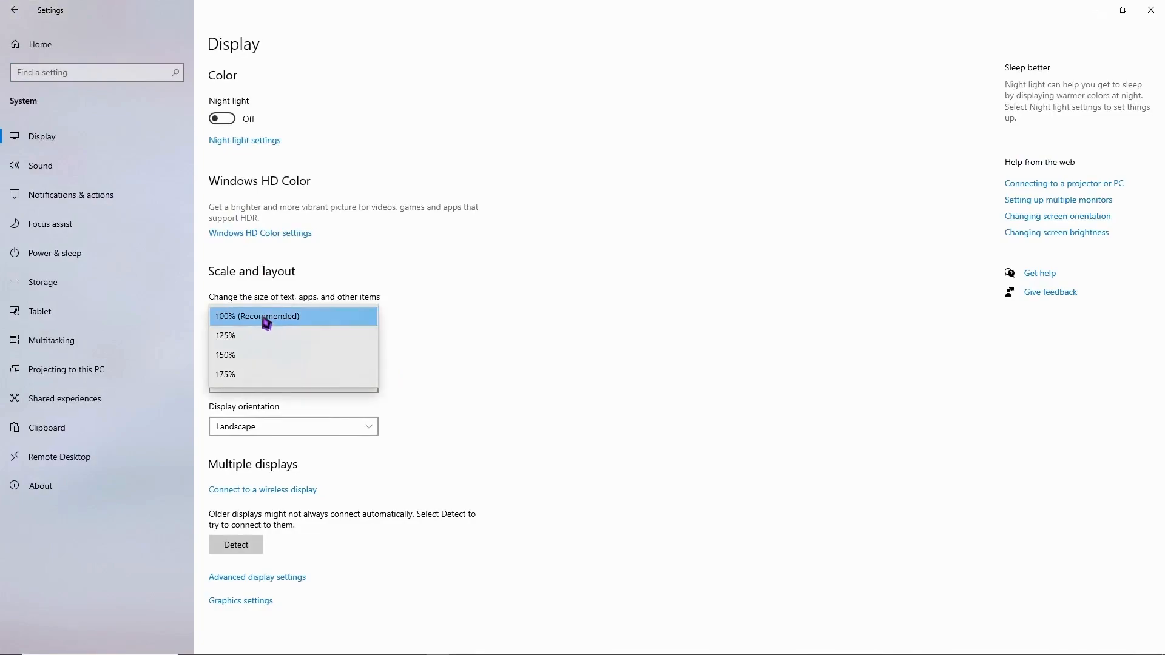
mouse_move(256, 312)
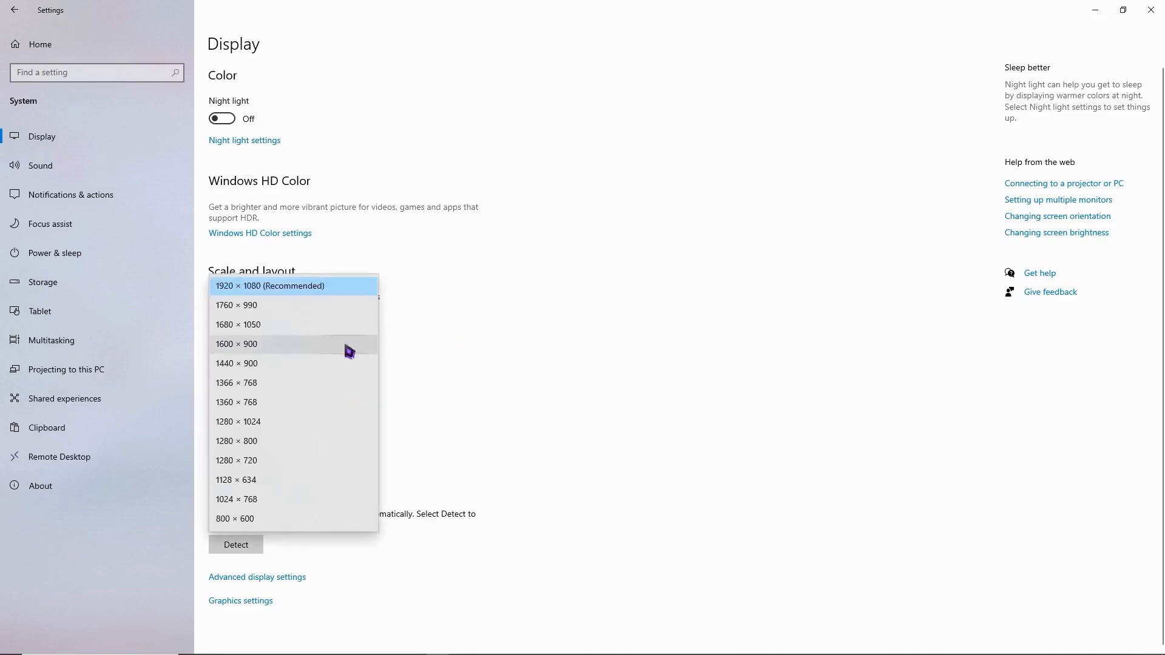
mouse_move(329, 216)
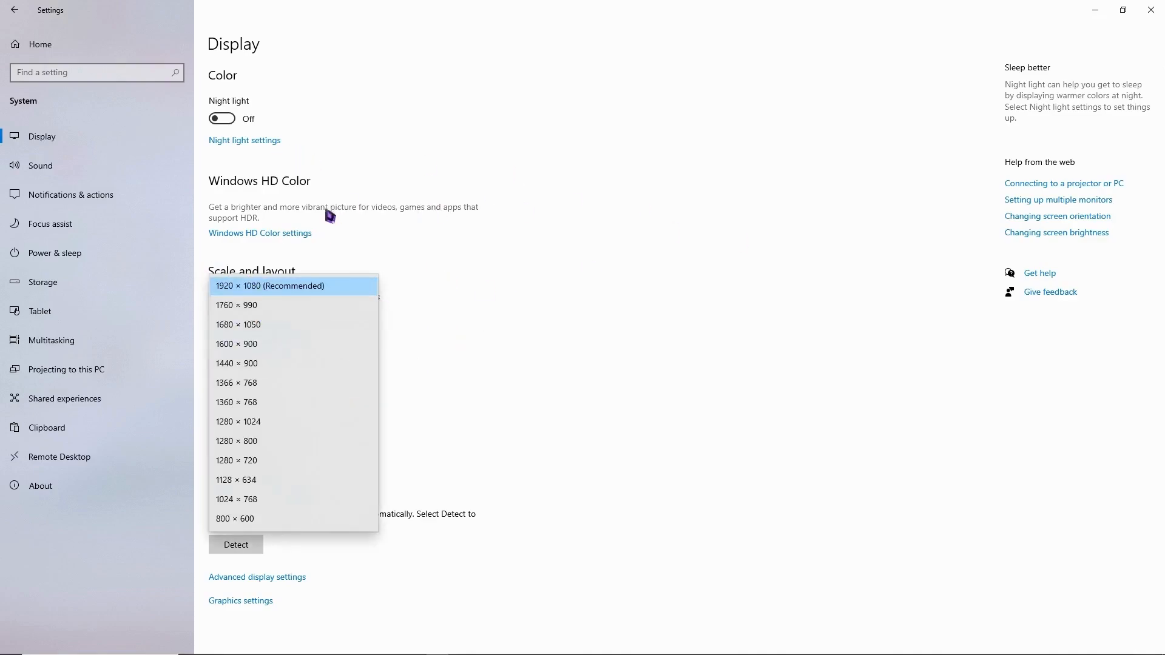
left_click(270, 285)
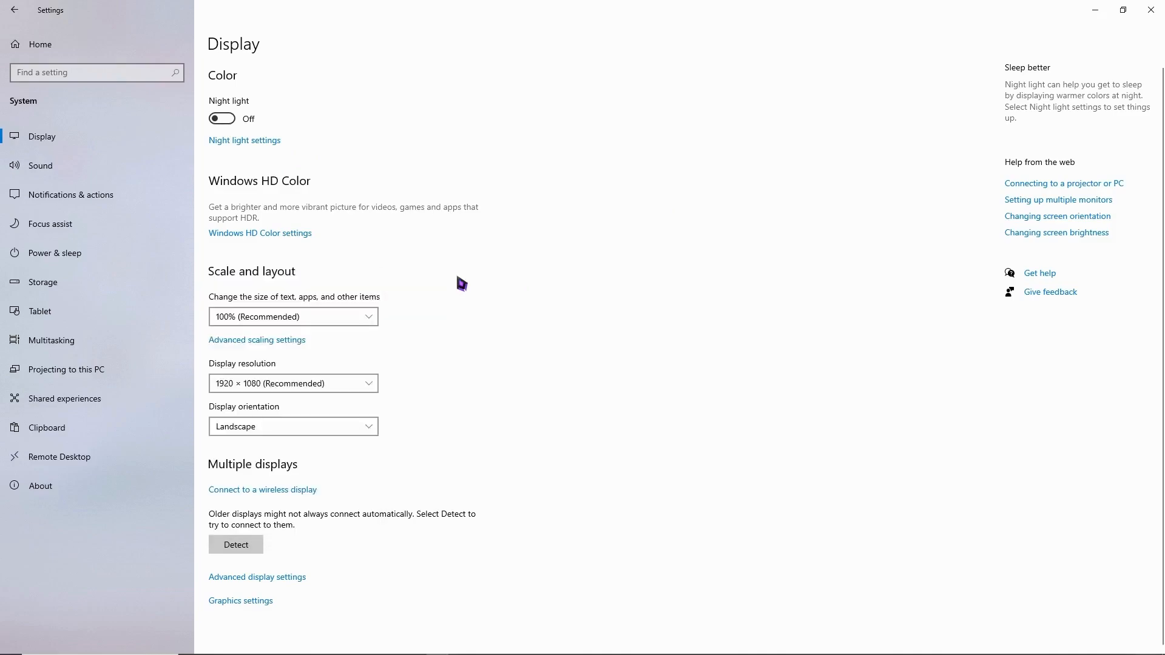
mouse_move(583, 352)
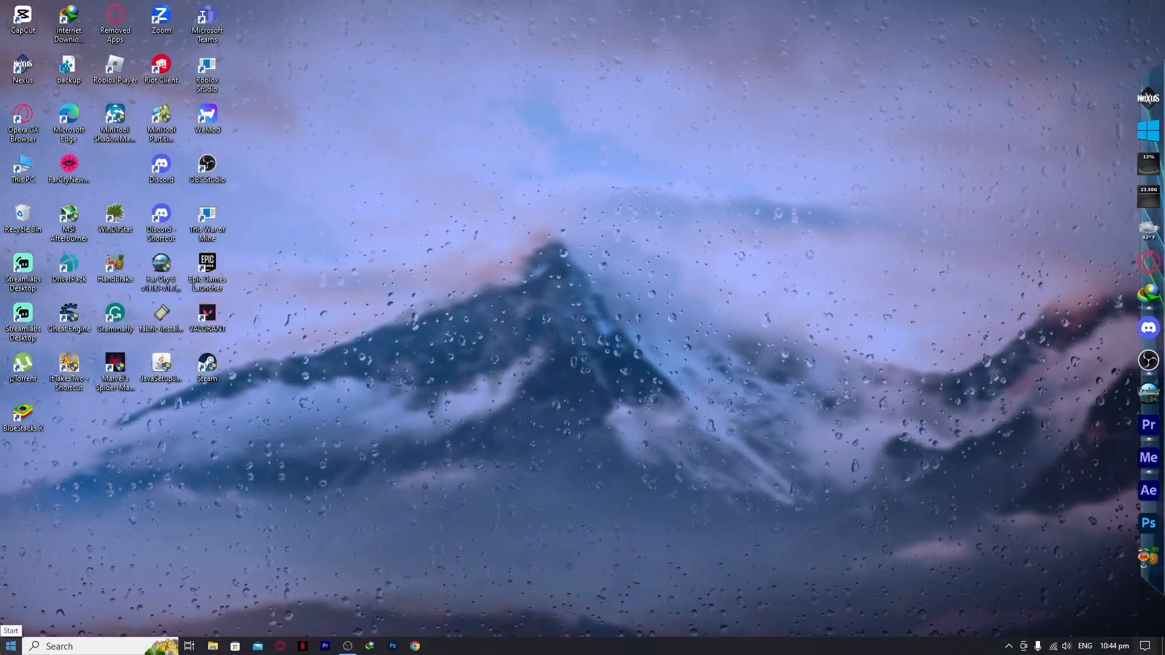
Search Start for 'trouble' and reach the Troubleshoot page in Update & Security
left_click(10, 646)
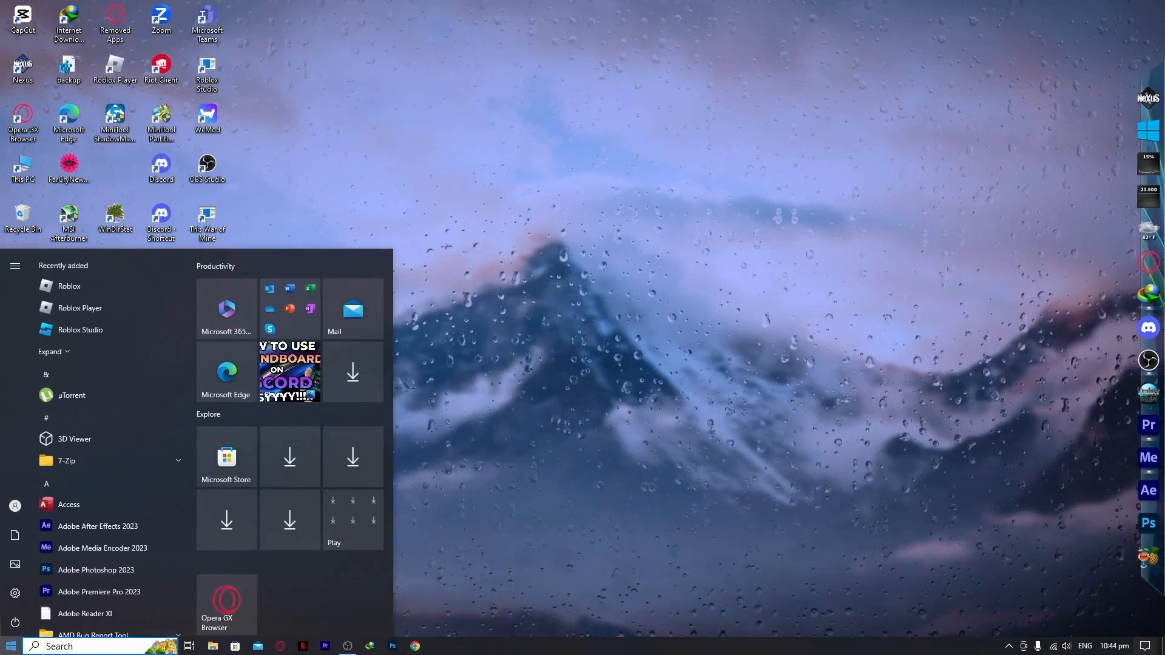
type("troubl")
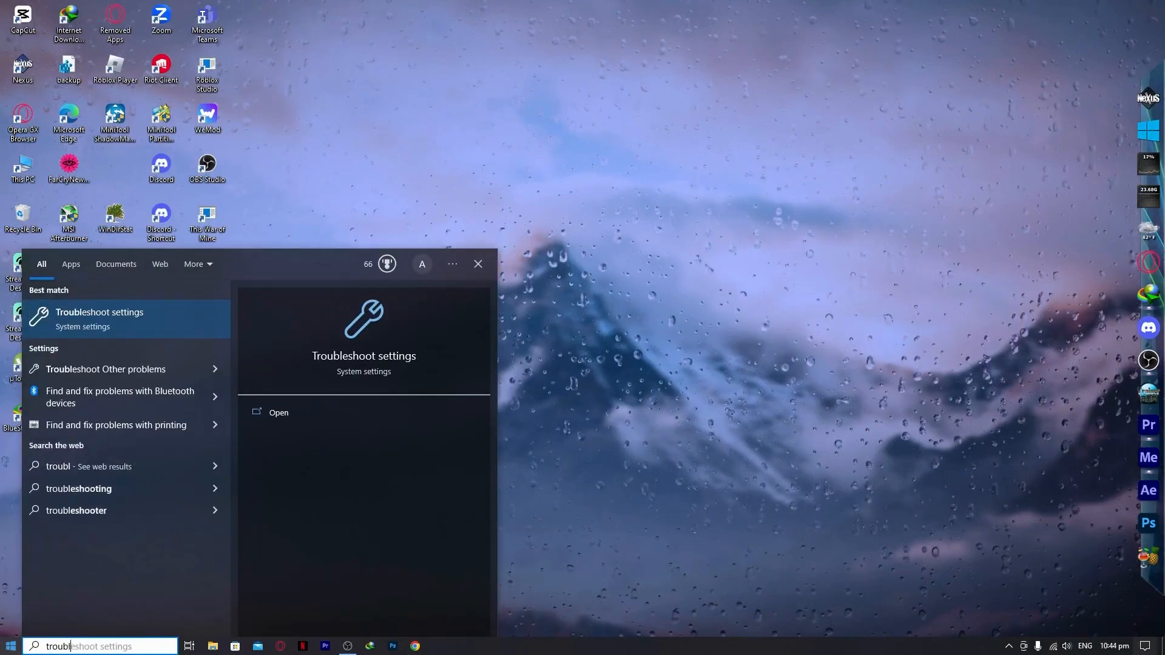
type("e")
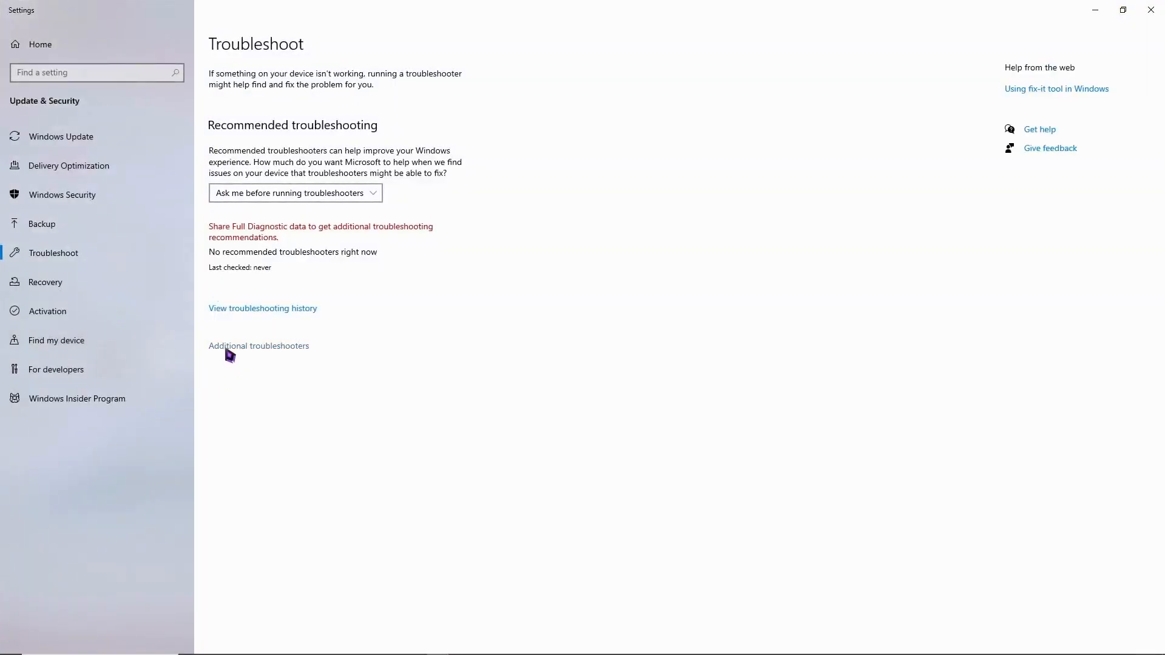
Show the Additional troubleshooters list and expand Windows Store Apps with its Run button
left_click(259, 346)
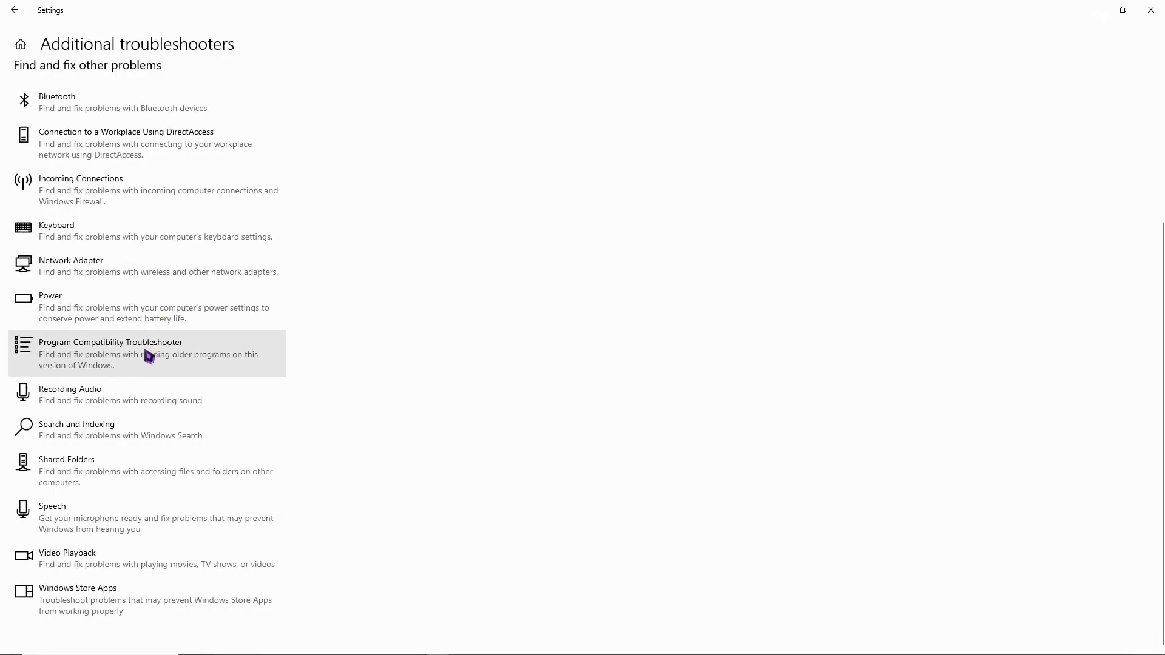
mouse_move(108, 594)
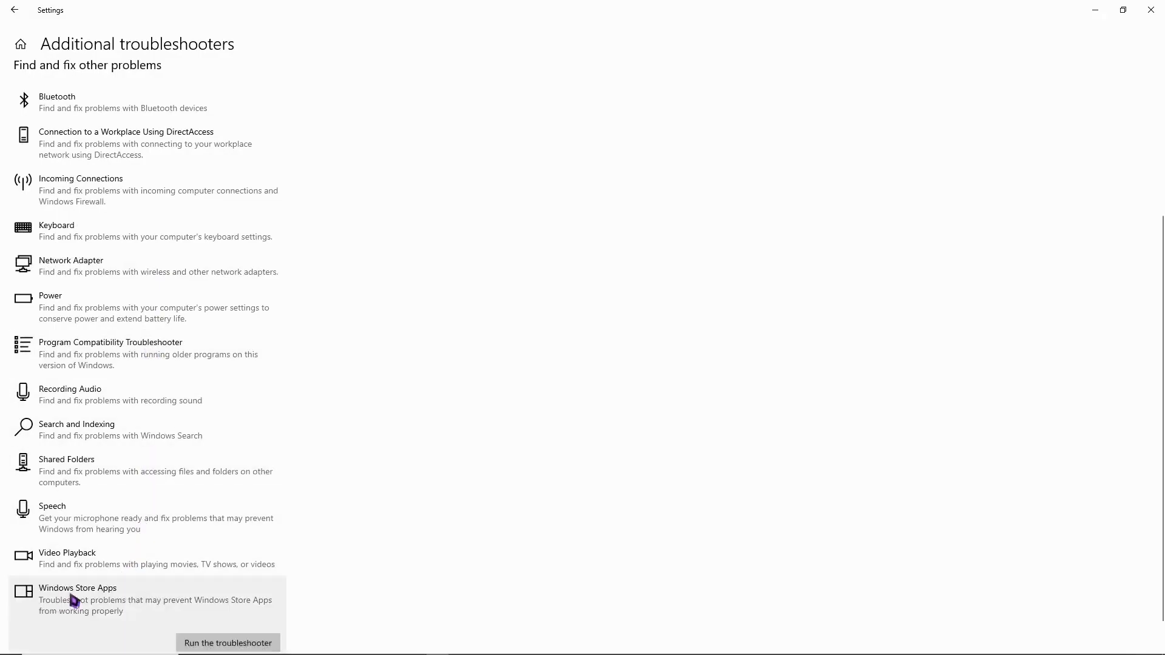
scroll("down", 3)
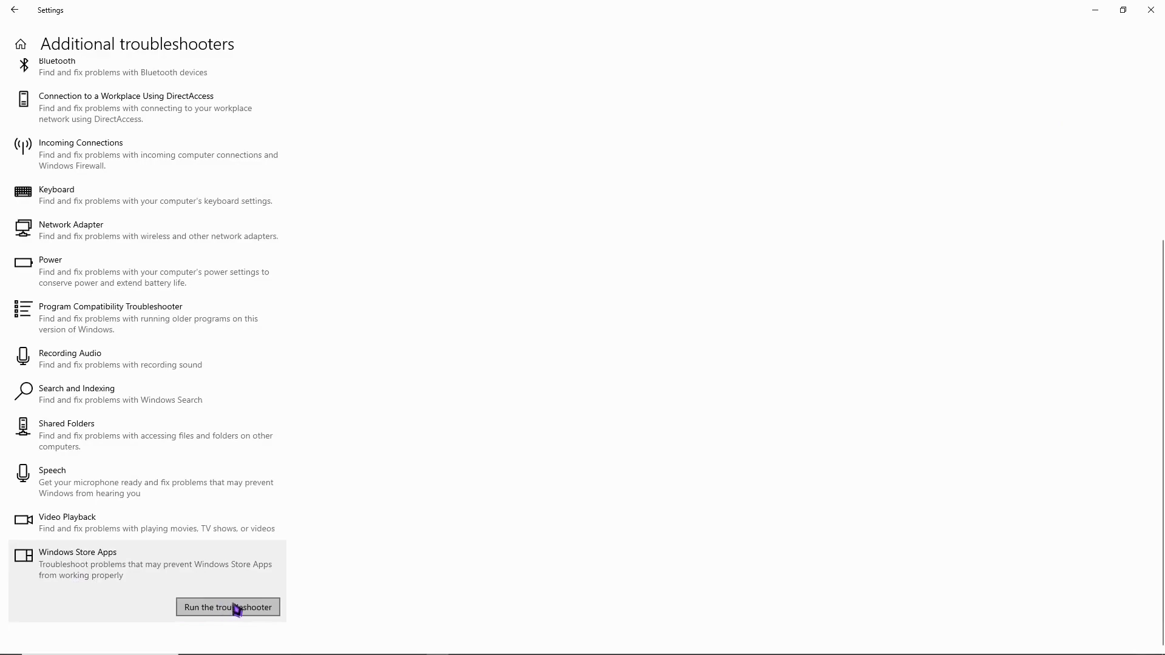
Run the Windows Store Apps troubleshooter, which reports it couldn't identify the problem
left_click(227, 607)
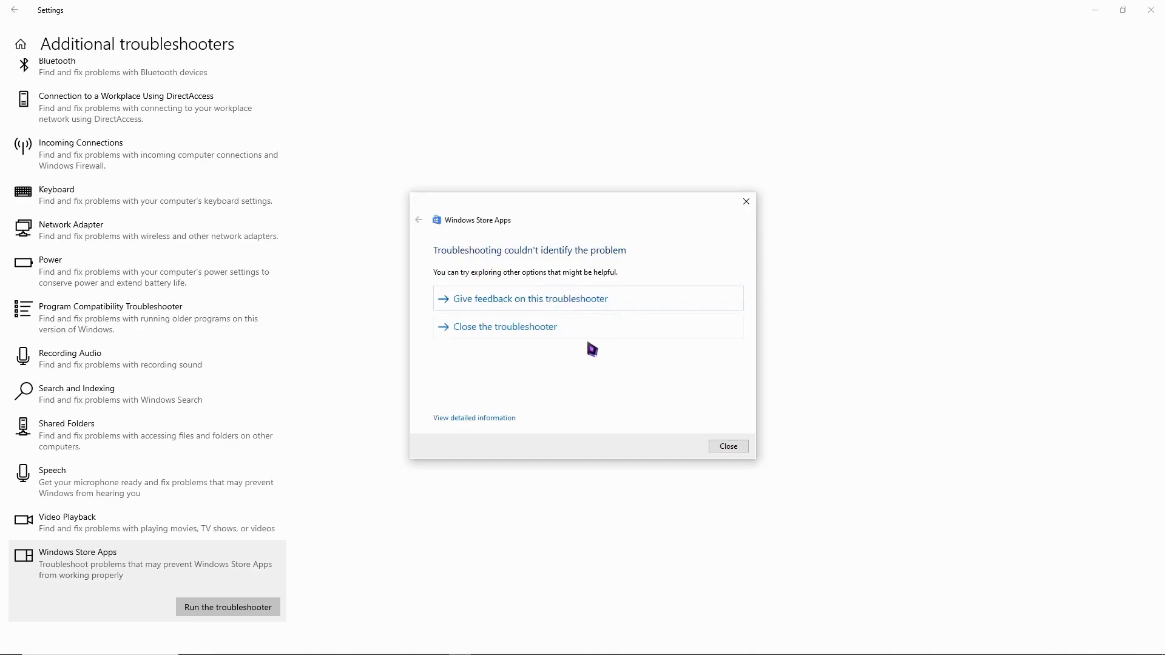
mouse_move(593, 362)
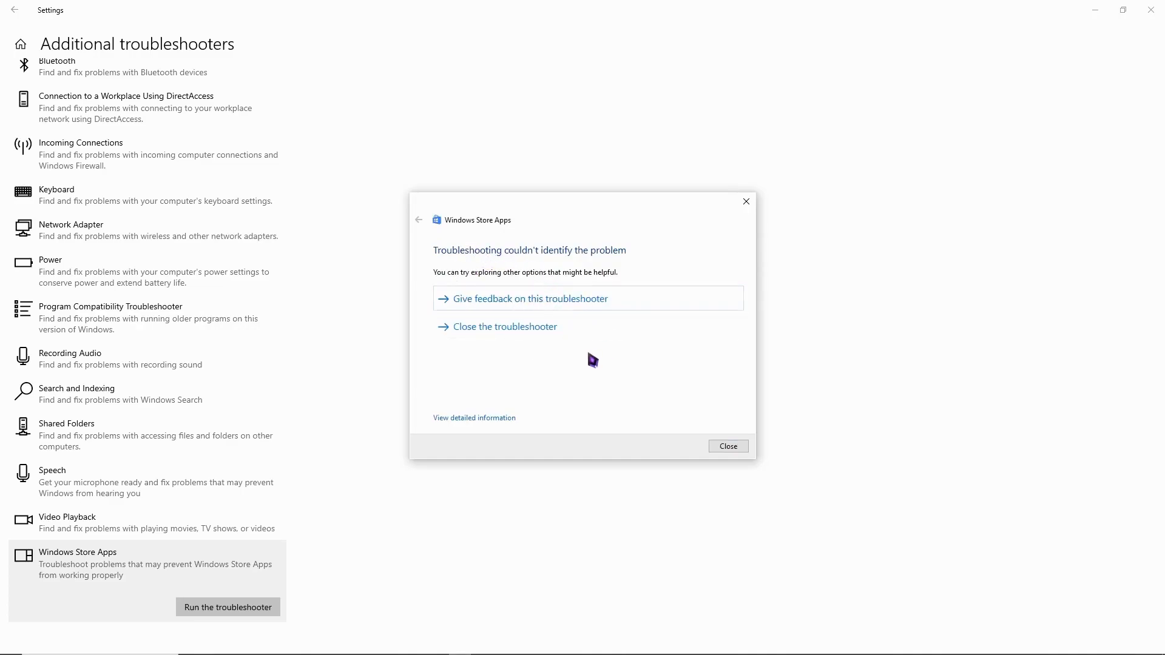
mouse_move(578, 377)
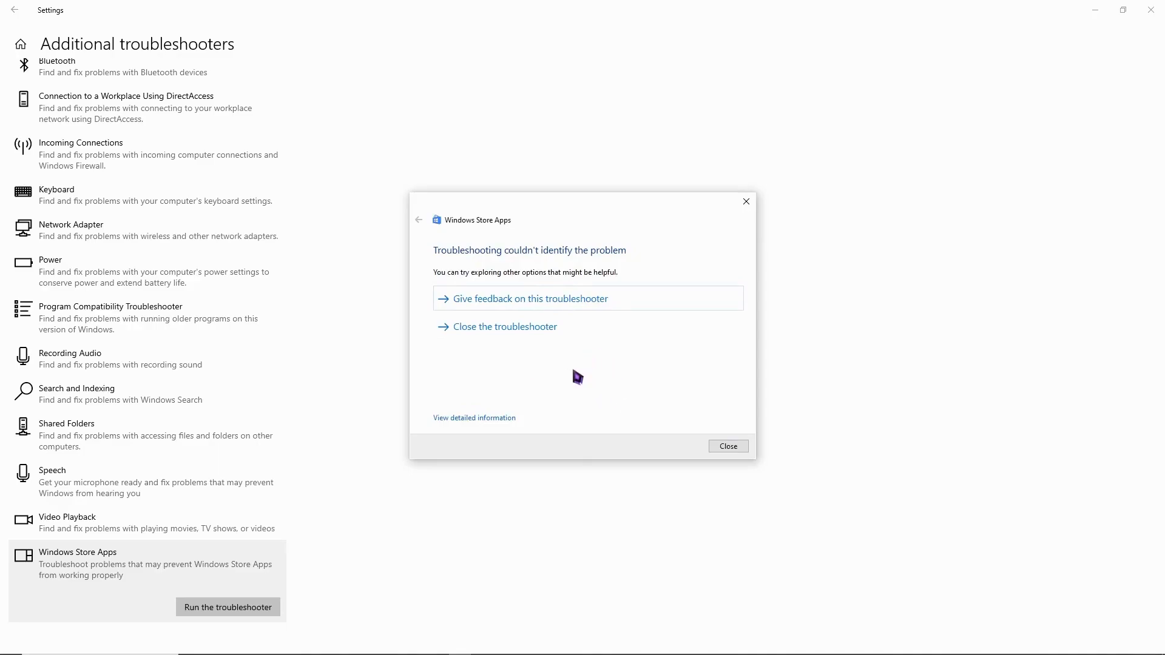
mouse_move(563, 381)
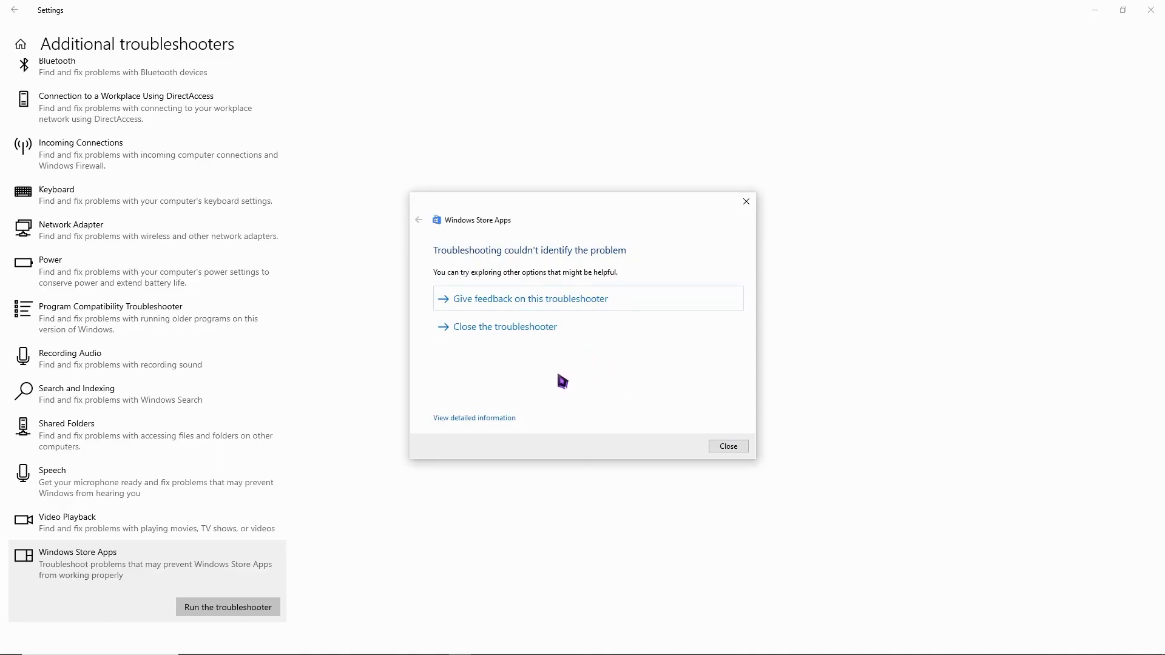
mouse_move(587, 379)
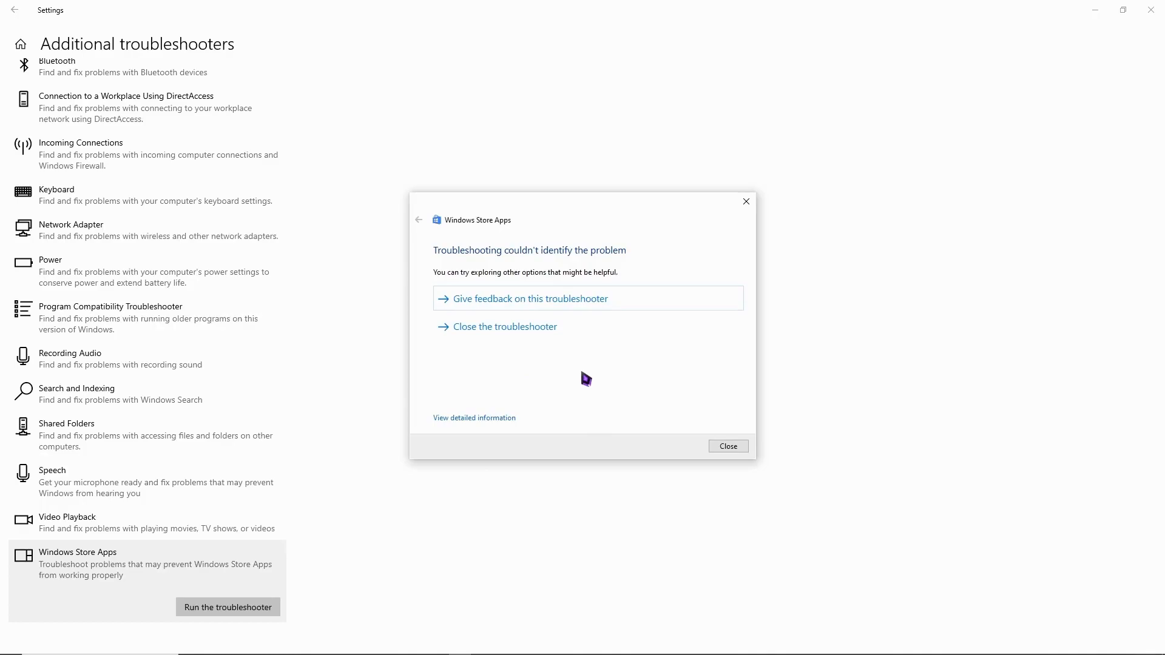
mouse_move(561, 420)
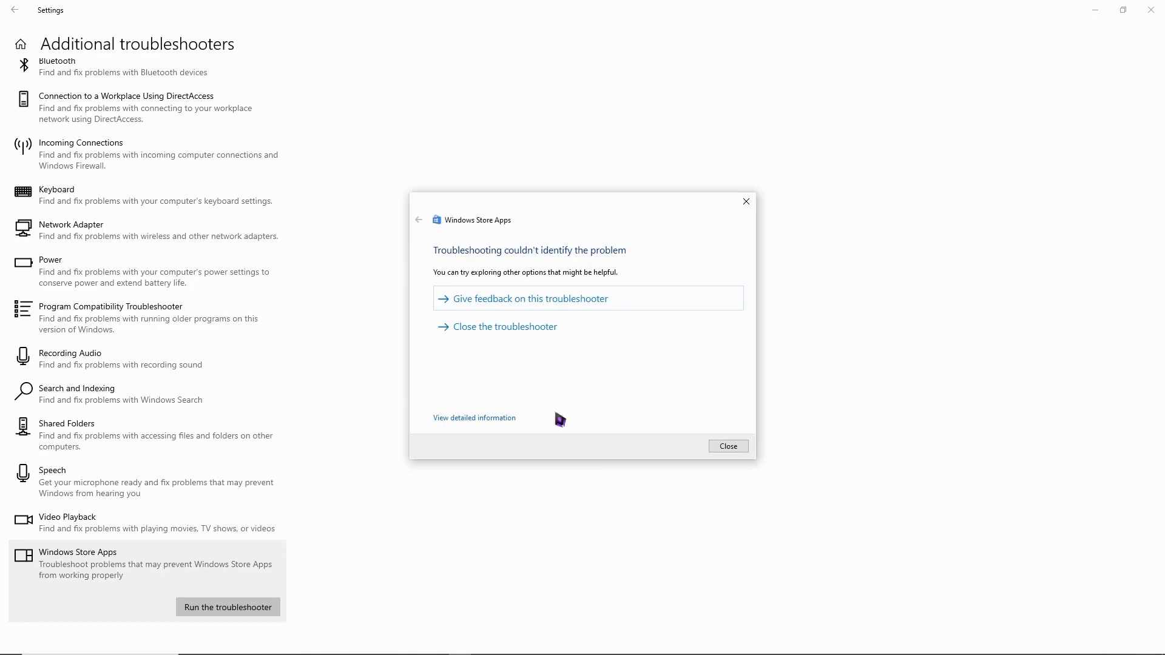
mouse_move(591, 346)
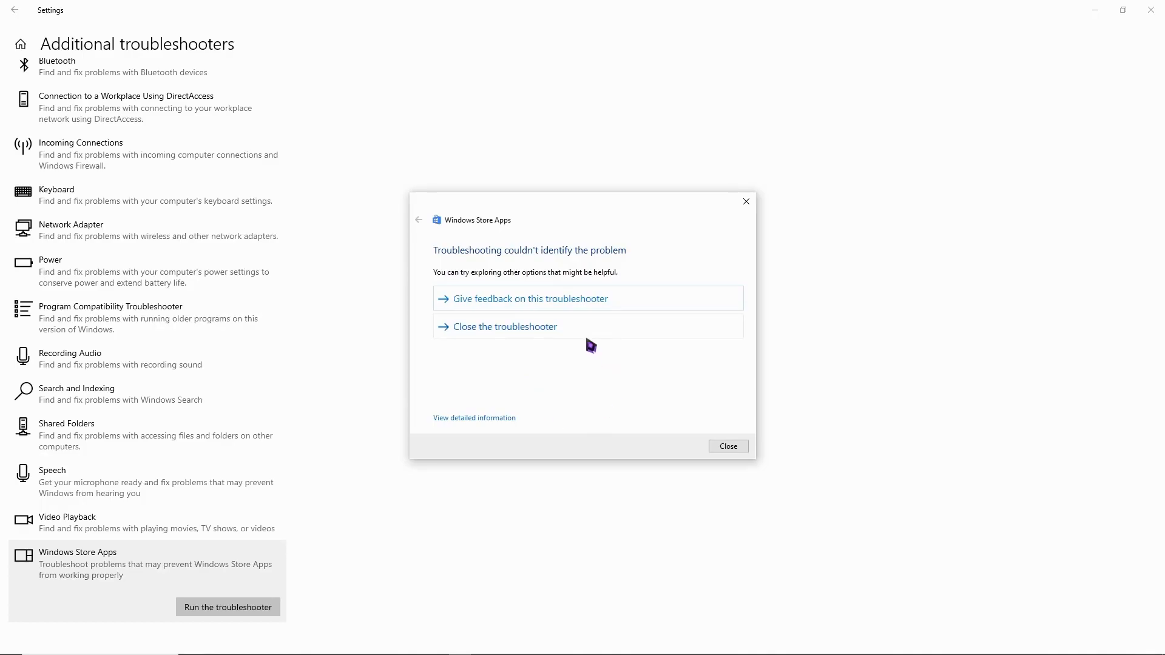
mouse_move(602, 364)
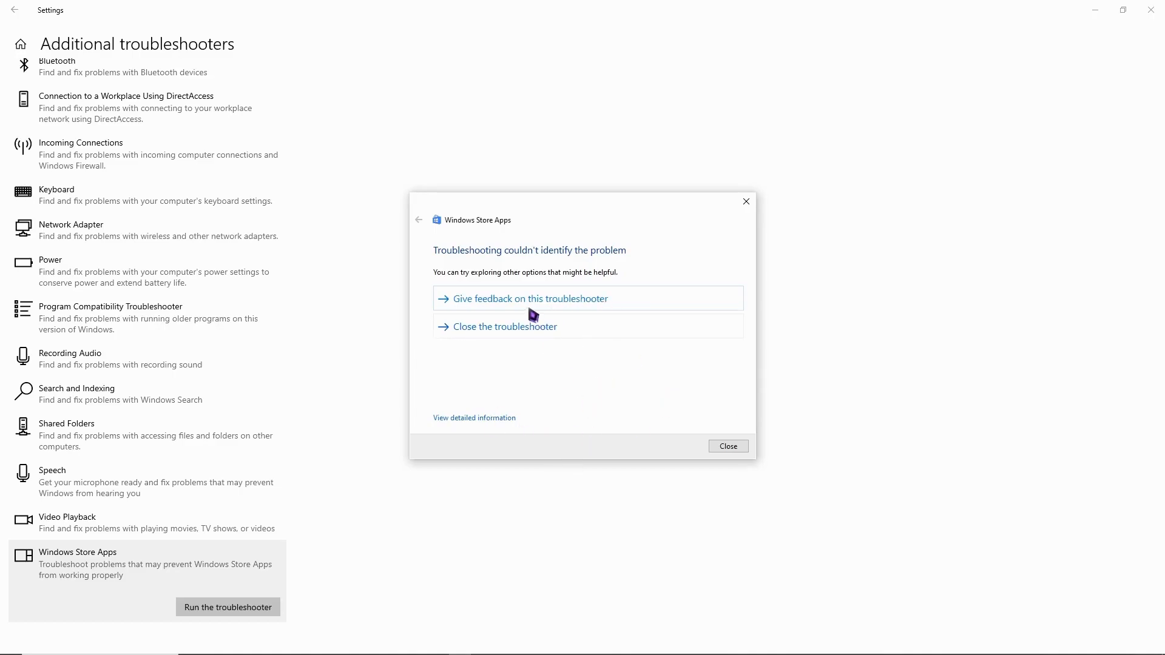
mouse_move(727, 445)
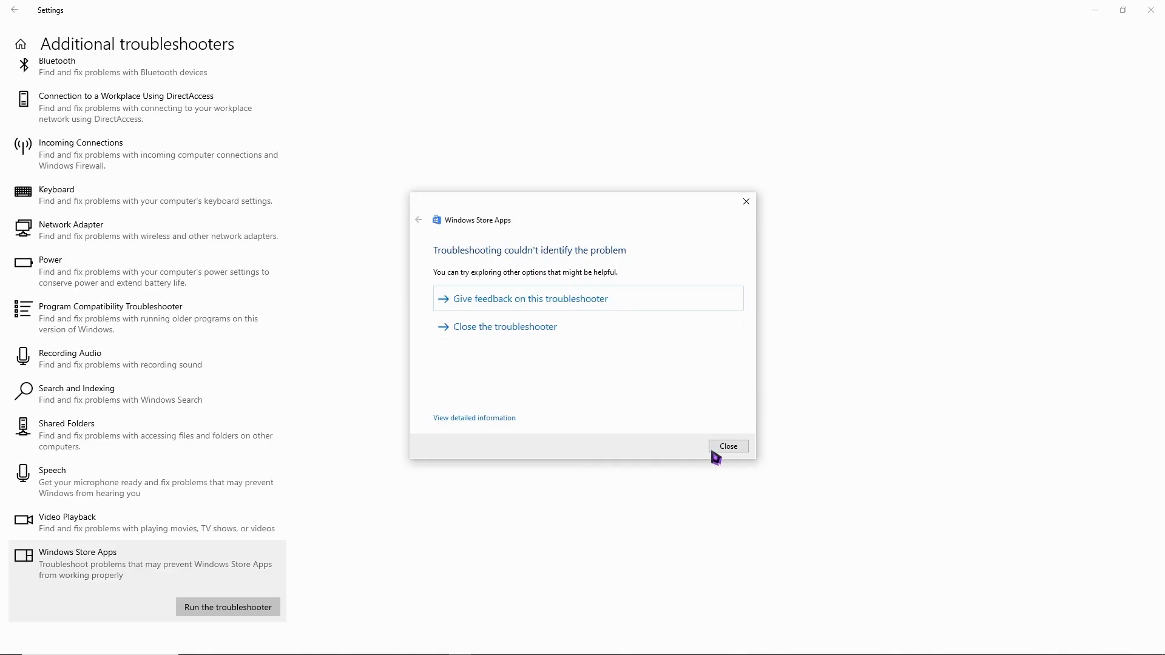
left_click(727, 446)
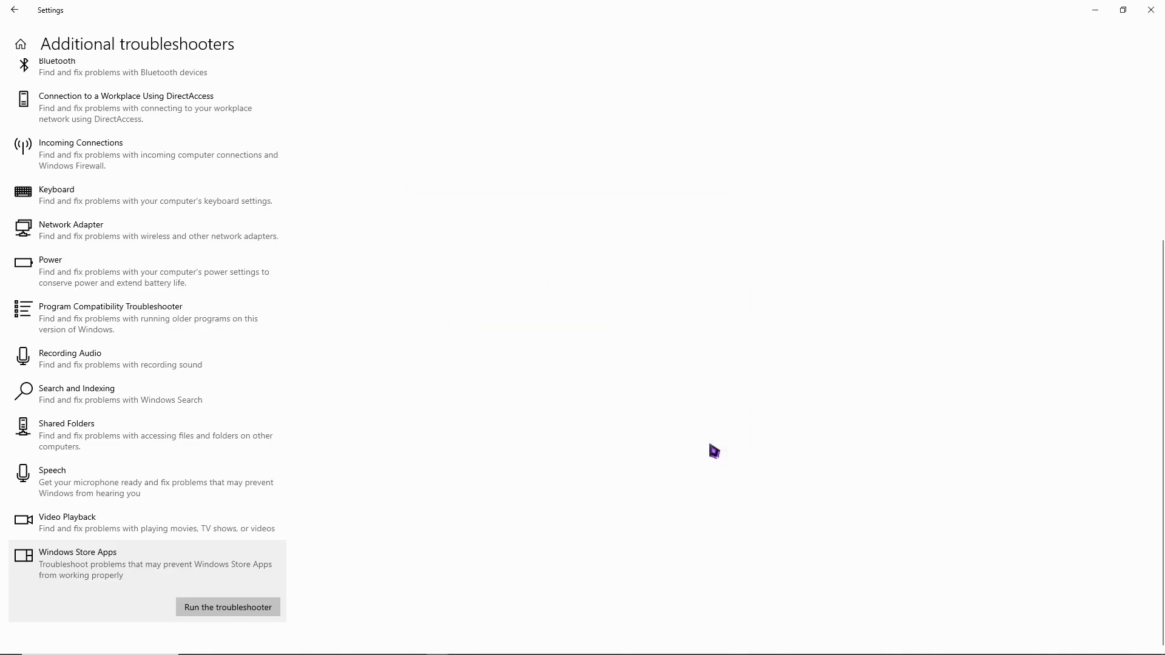
mouse_move(711, 451)
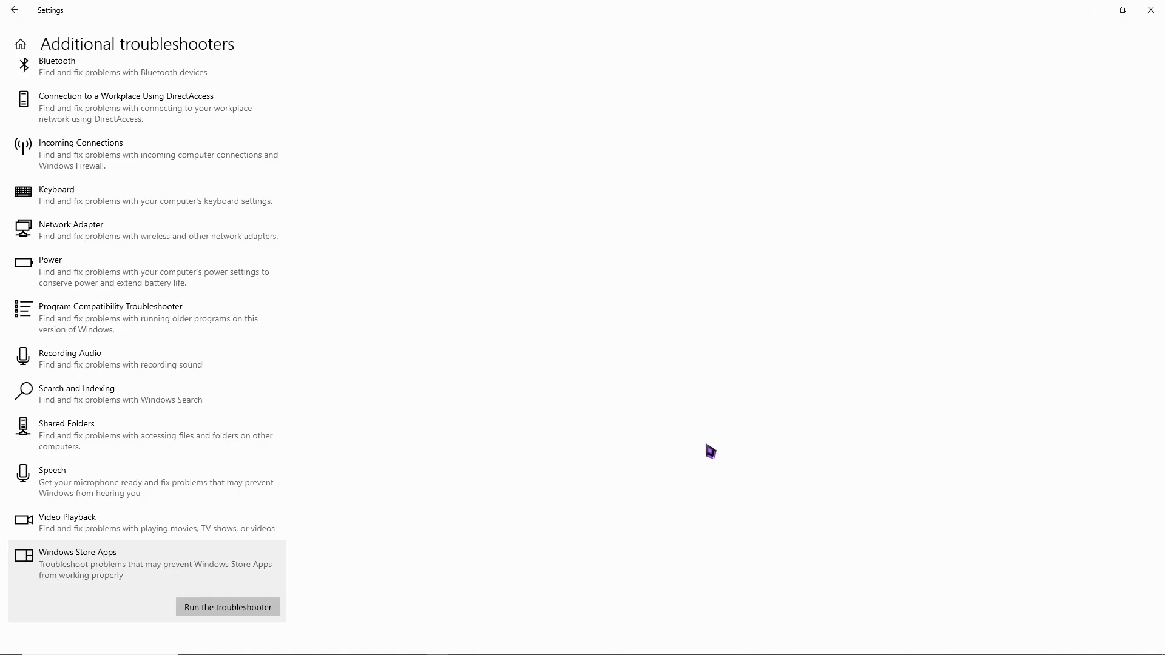
mouse_move(585, 377)
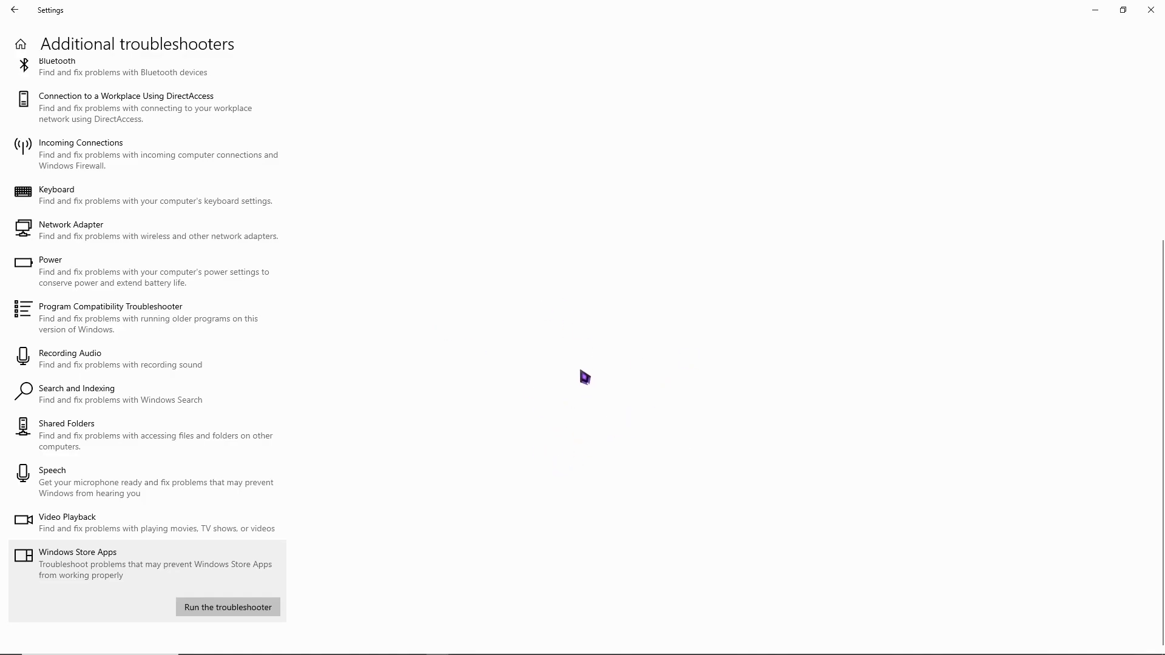
mouse_move(569, 379)
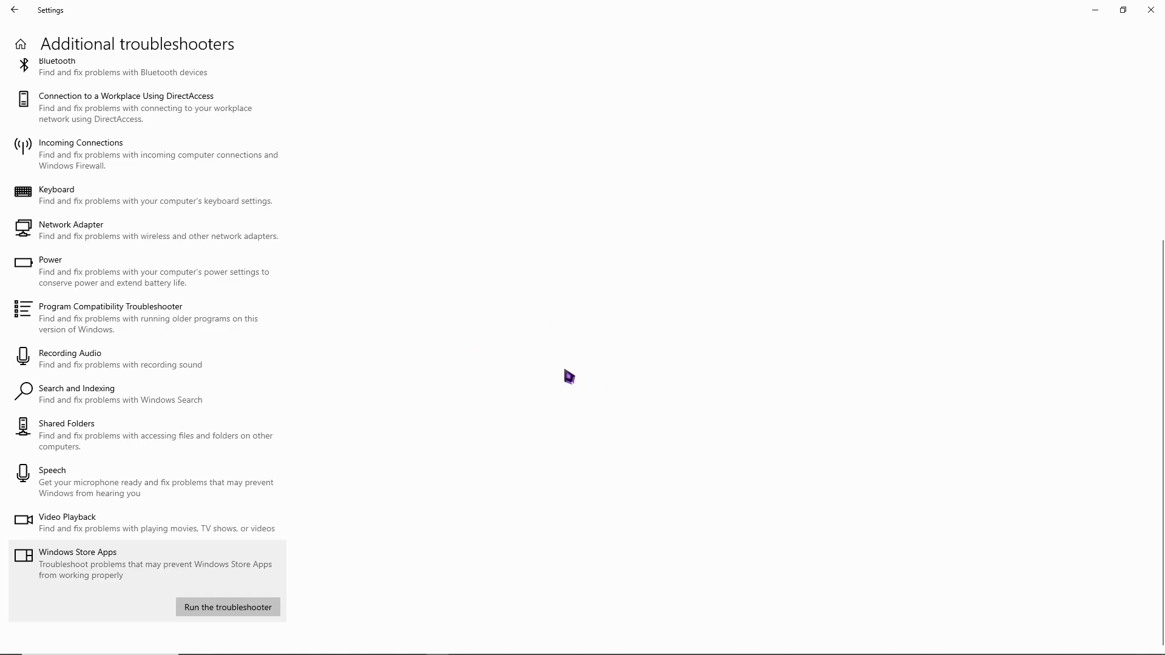
mouse_move(566, 403)
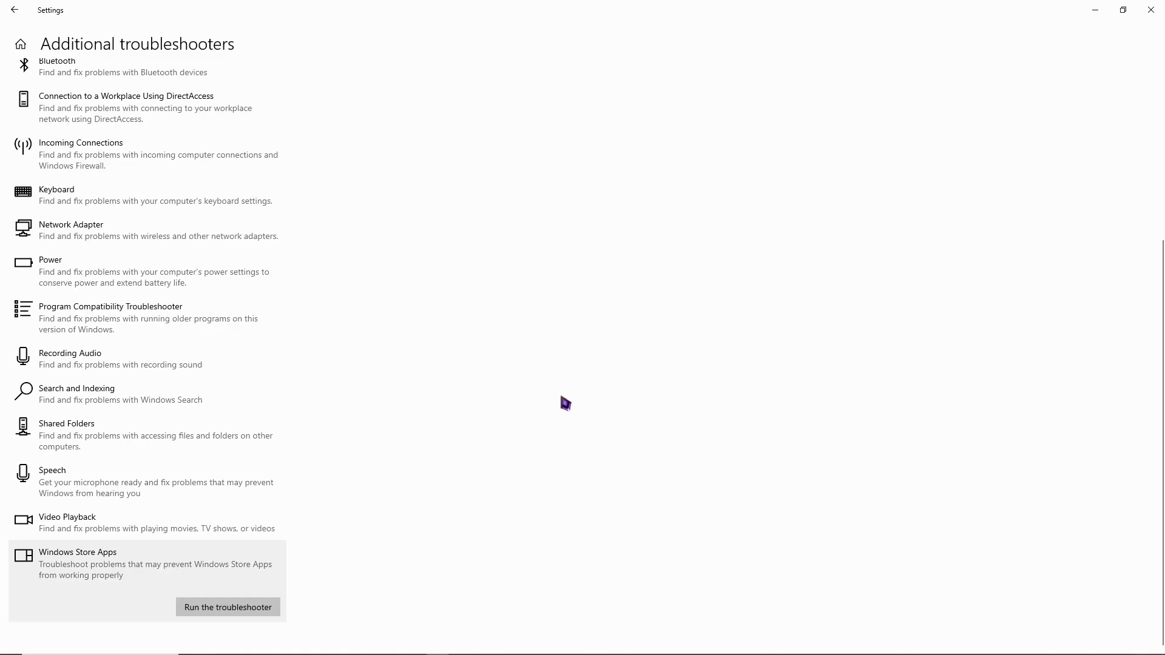
mouse_move(363, 25)
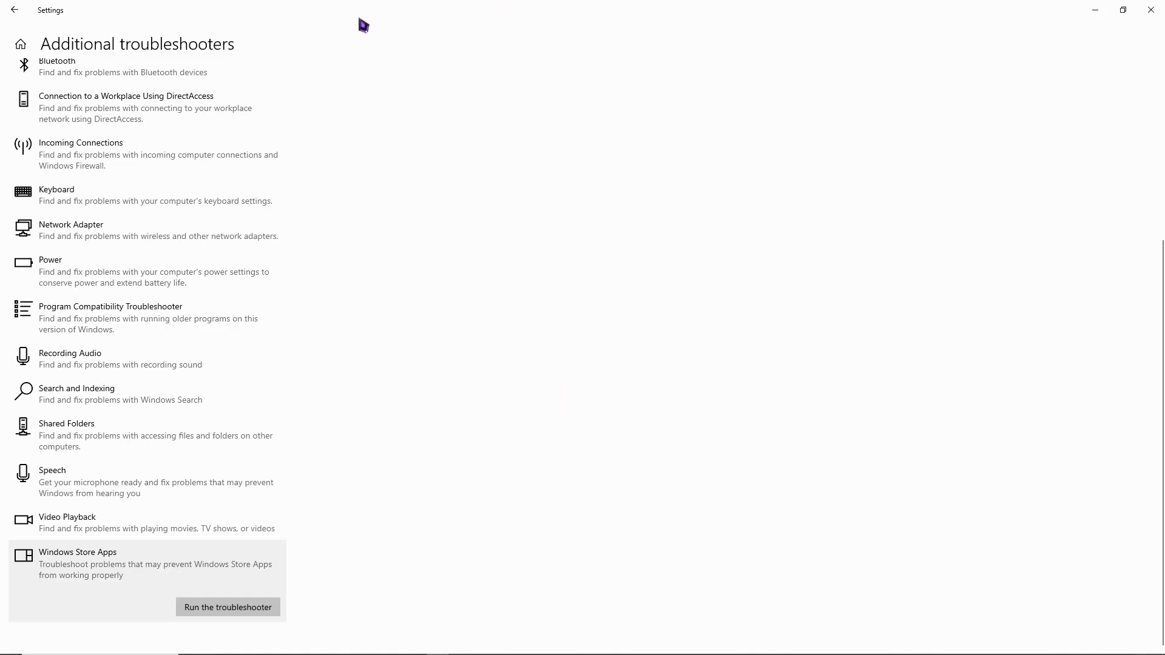
scroll("up", 3)
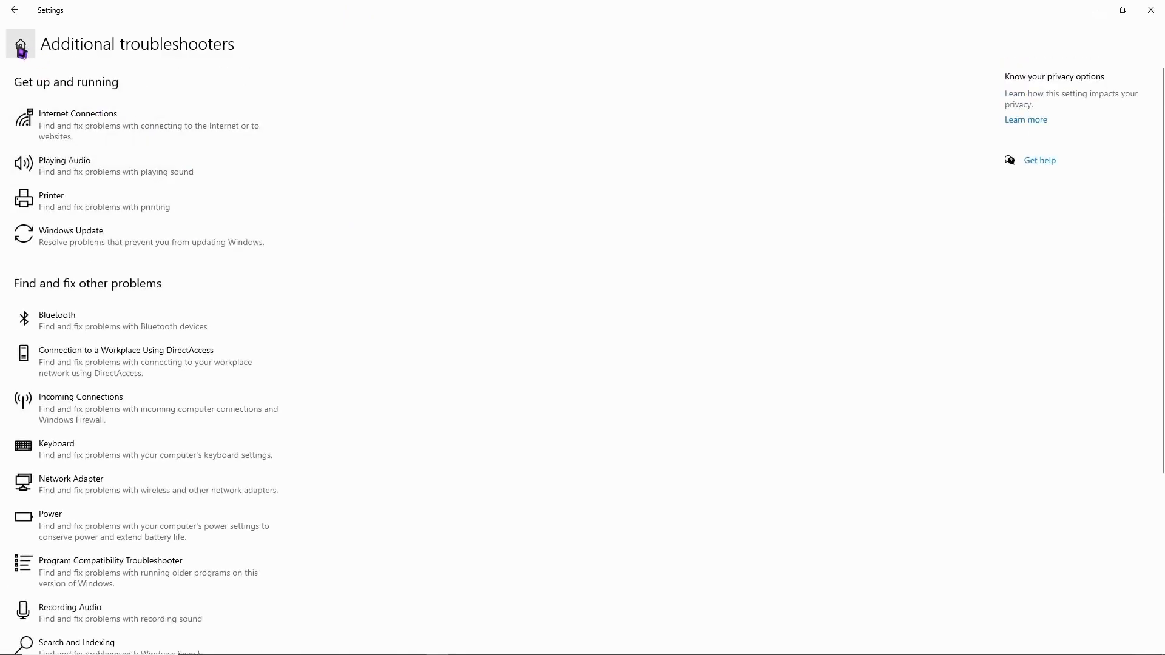
Filter Apps & features for 'roblox' and expand the Roblox entry's options
left_click(13, 10)
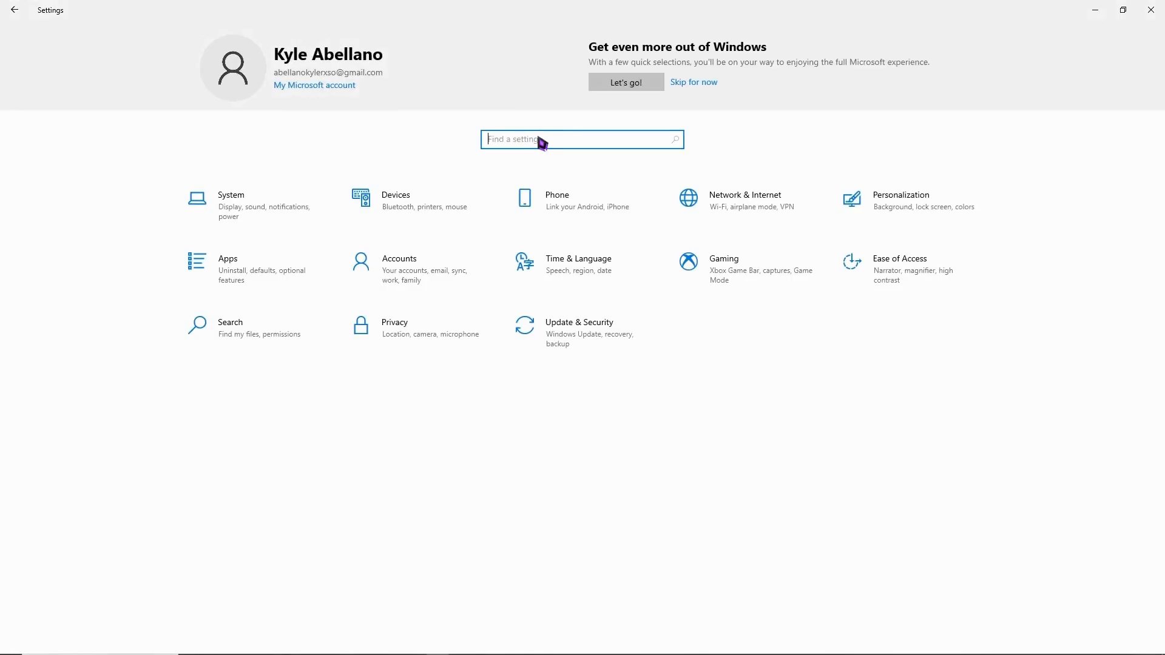
type("apps")
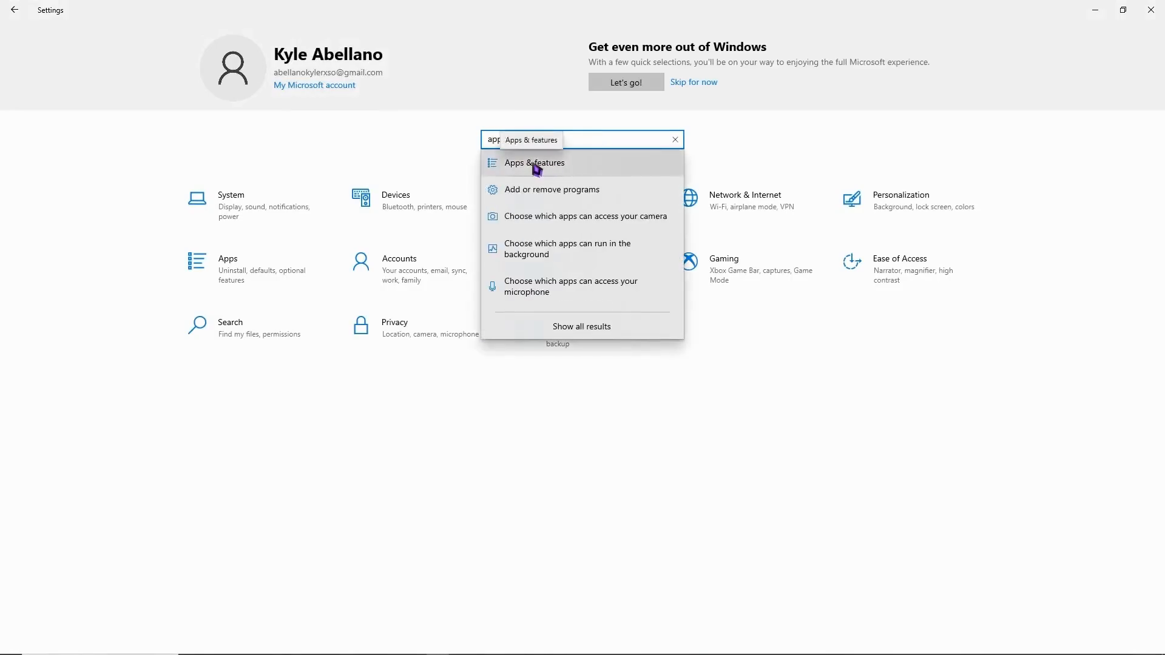
left_click(535, 163)
type("r")
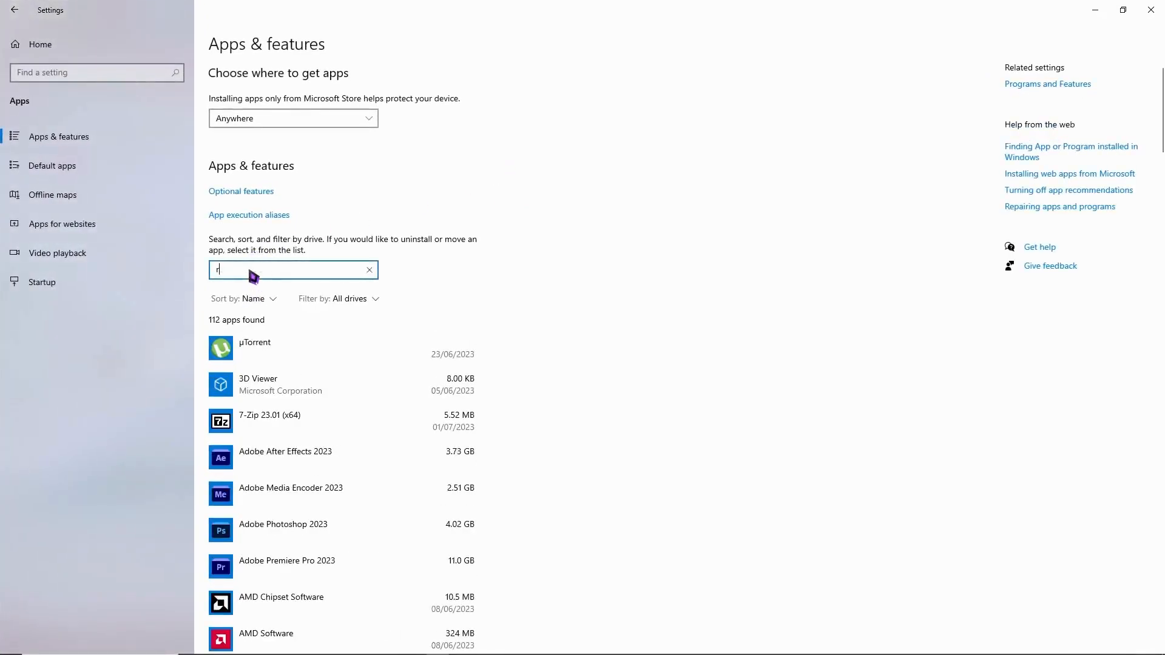
type("oblox")
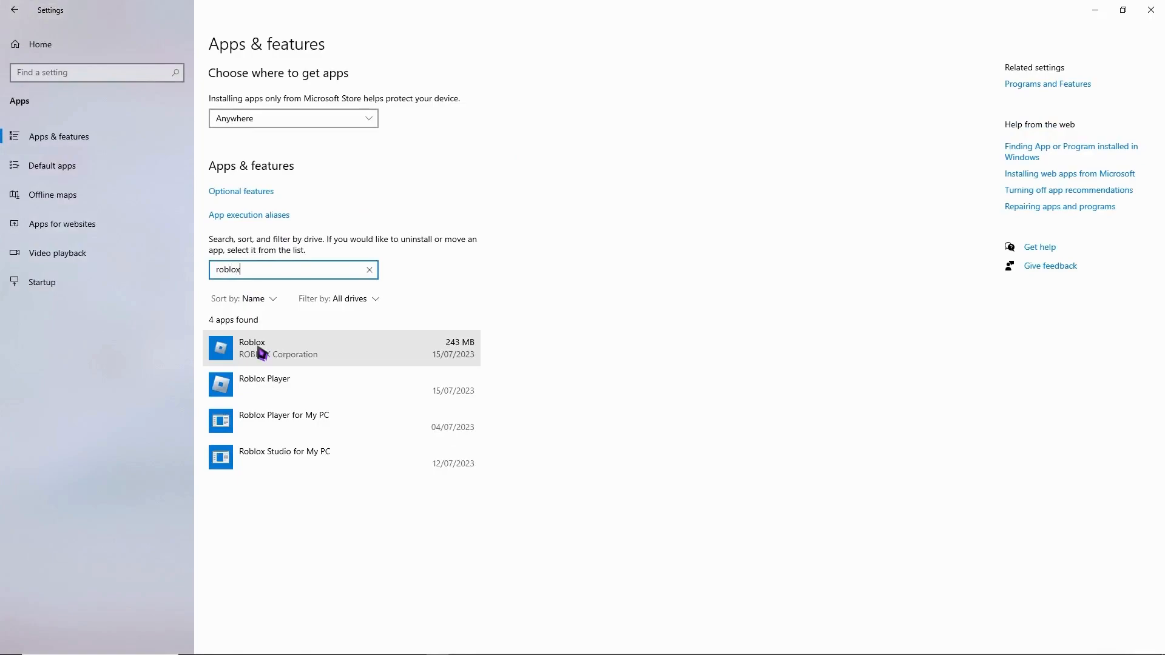
left_click(335, 348)
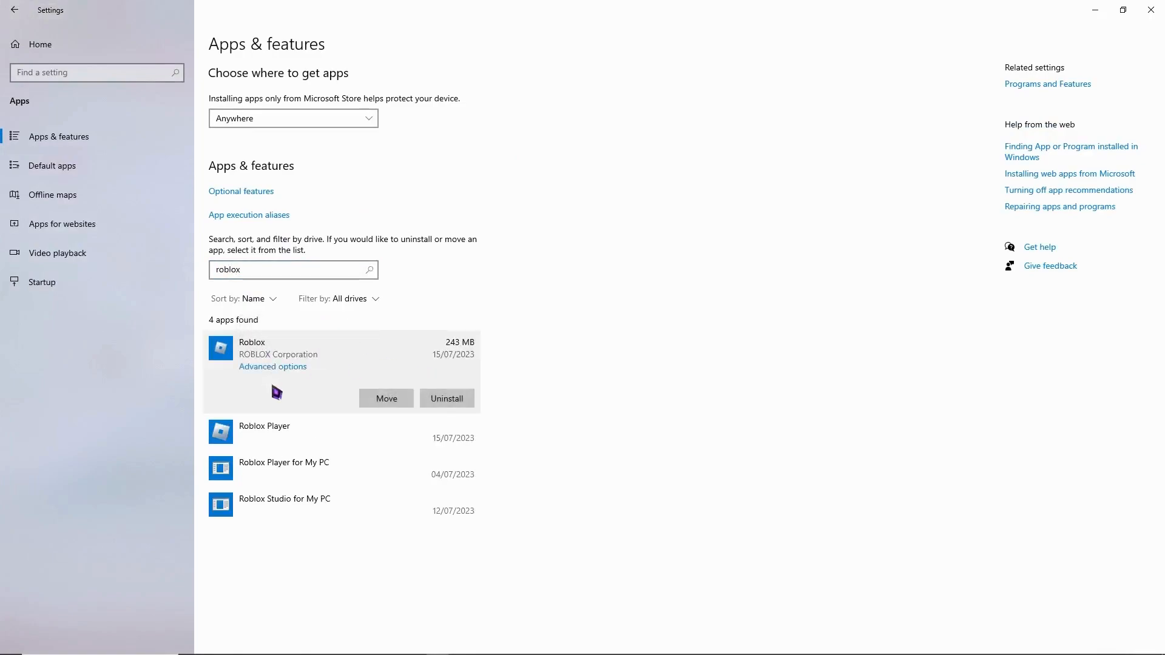
mouse_move(286, 386)
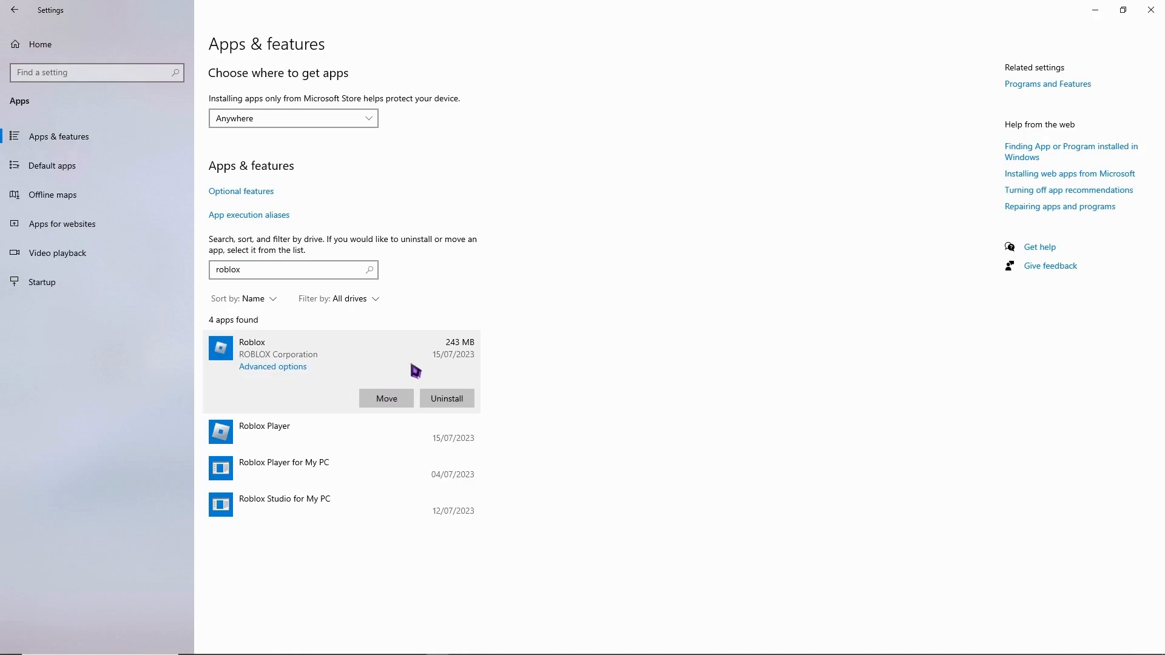
mouse_move(474, 375)
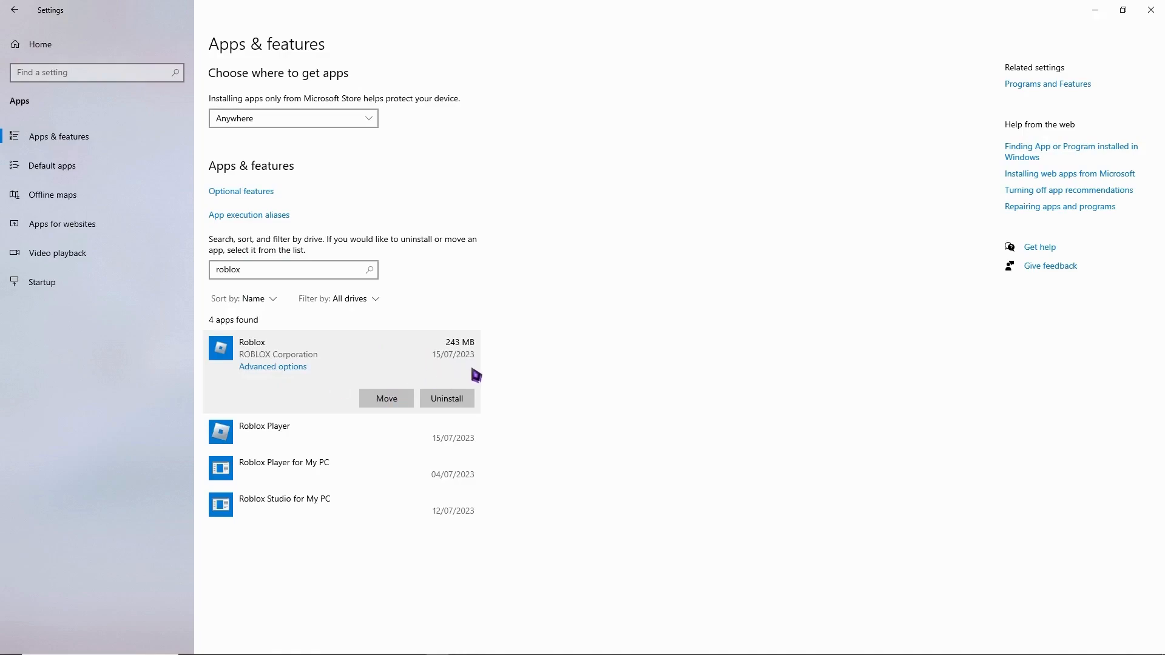
mouse_move(303, 373)
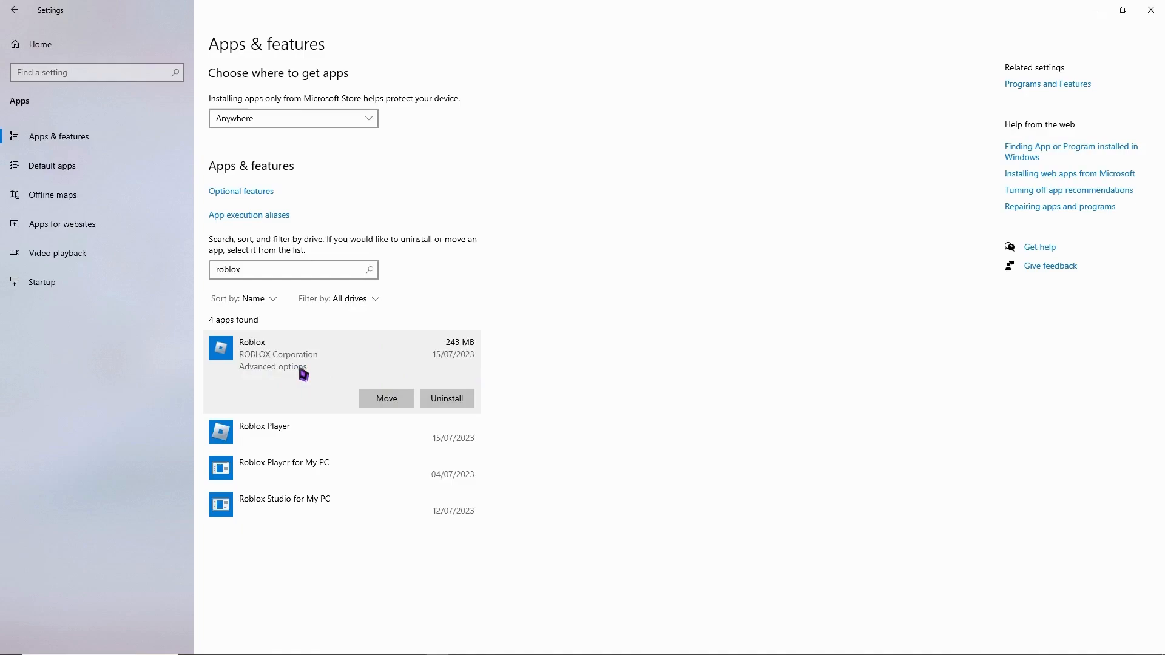
Reset the Roblox app from its Advanced options, confirming deletion of its data
left_click(271, 367)
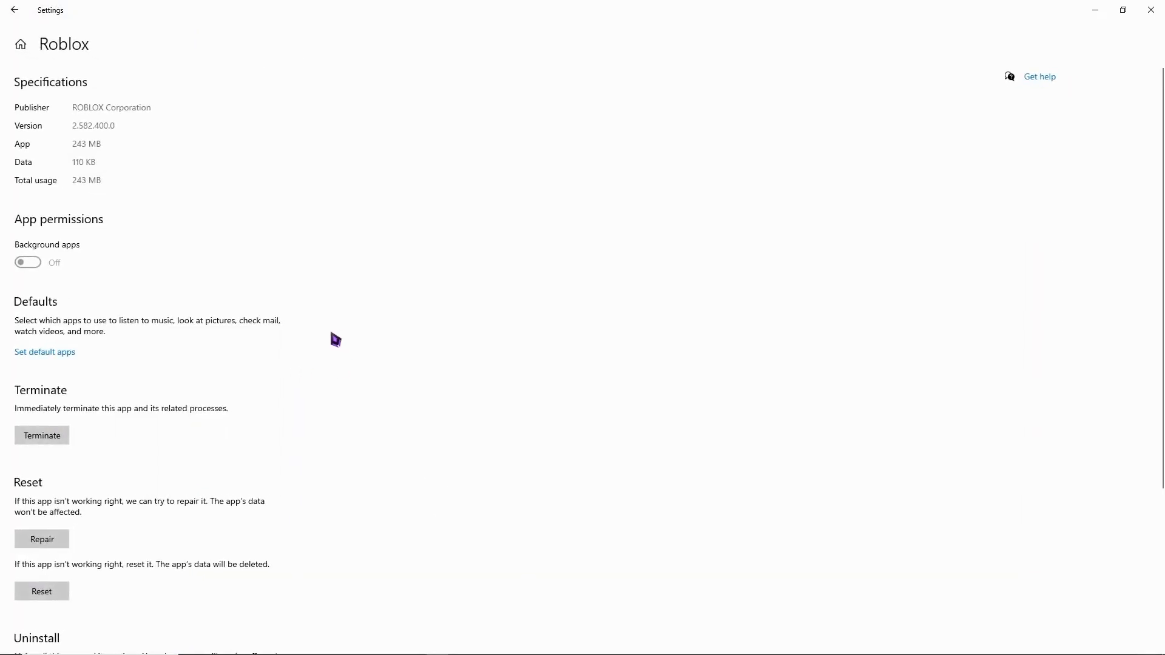
scroll("down", 3)
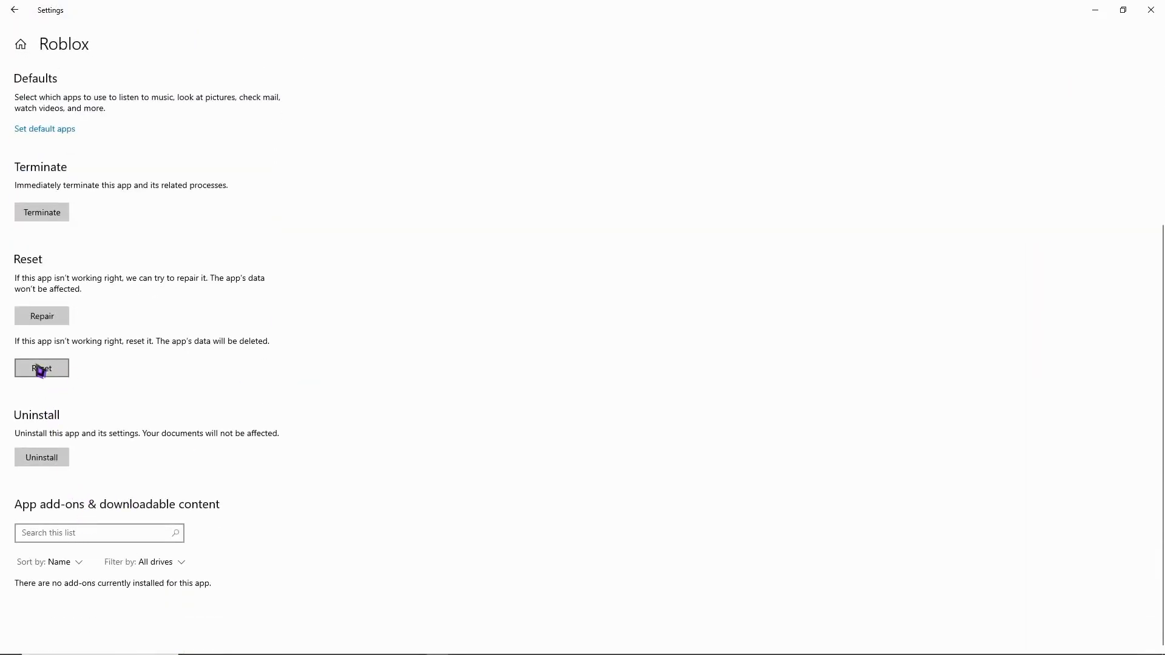
left_click(41, 368)
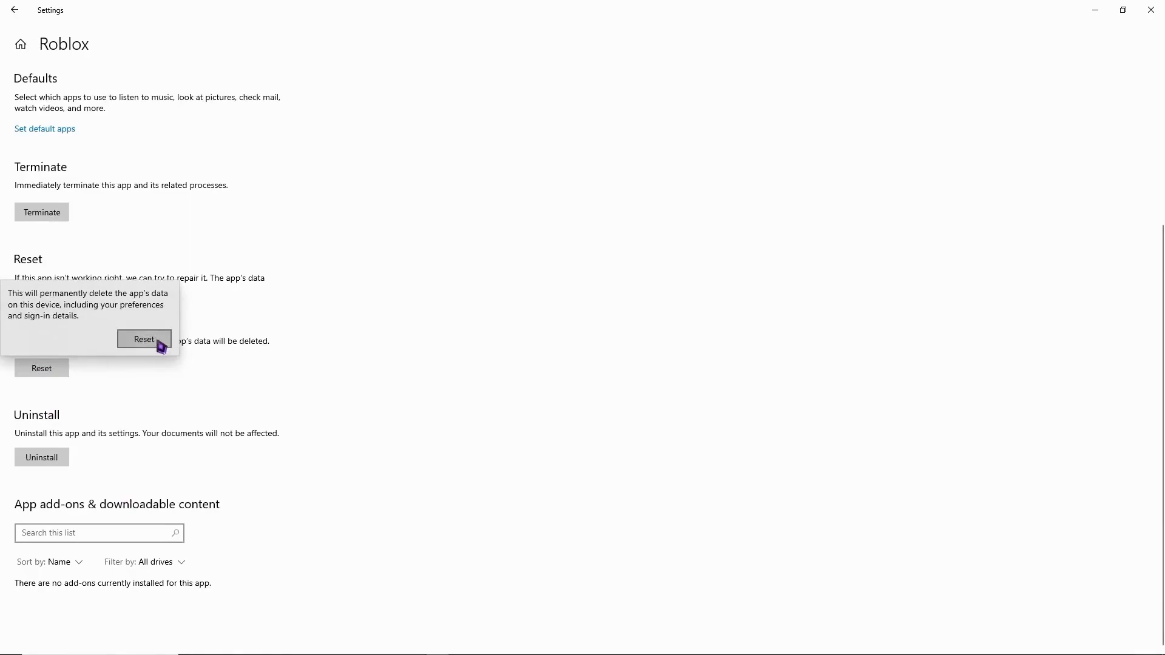
left_click(144, 339)
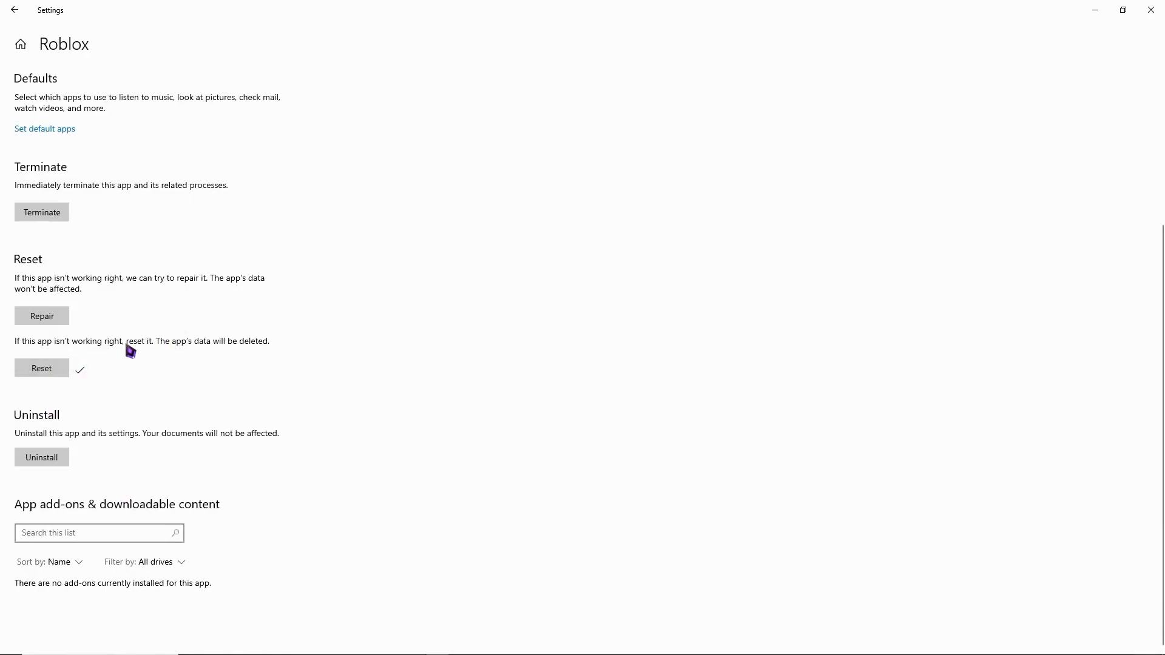
mouse_move(134, 371)
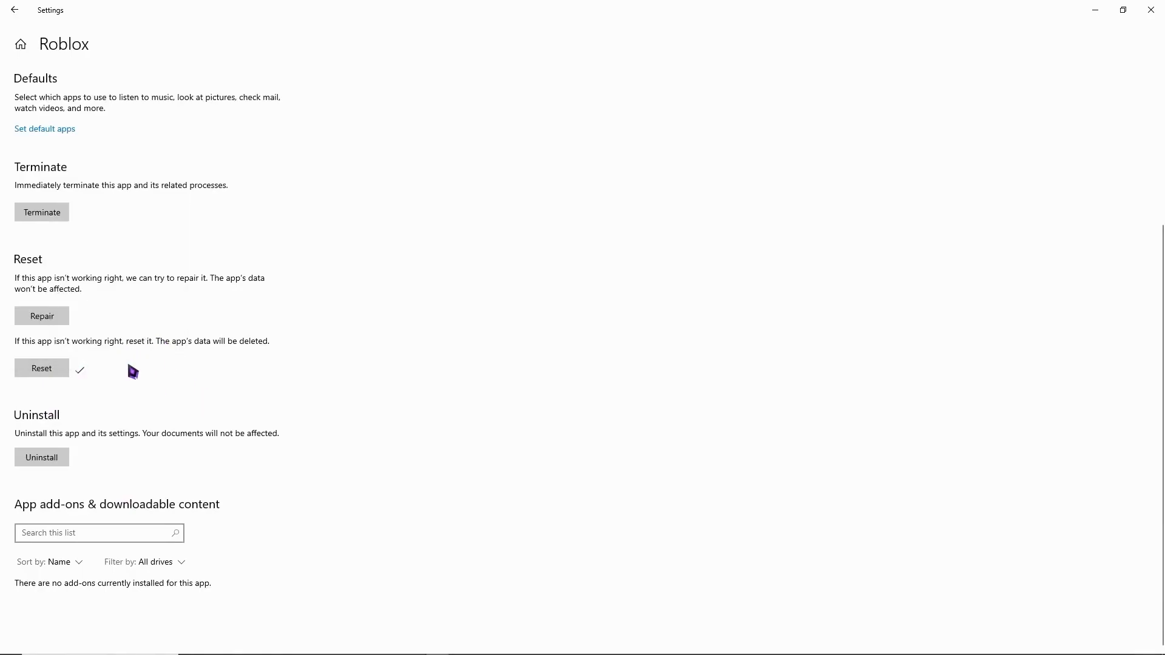
mouse_move(134, 360)
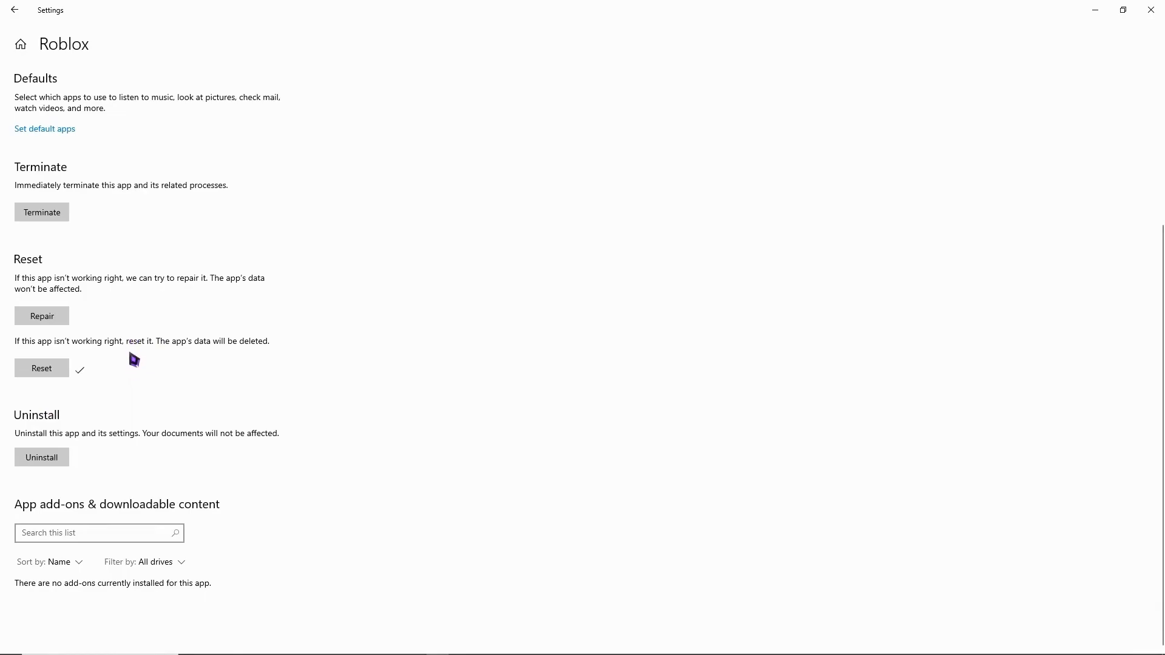
mouse_move(104, 369)
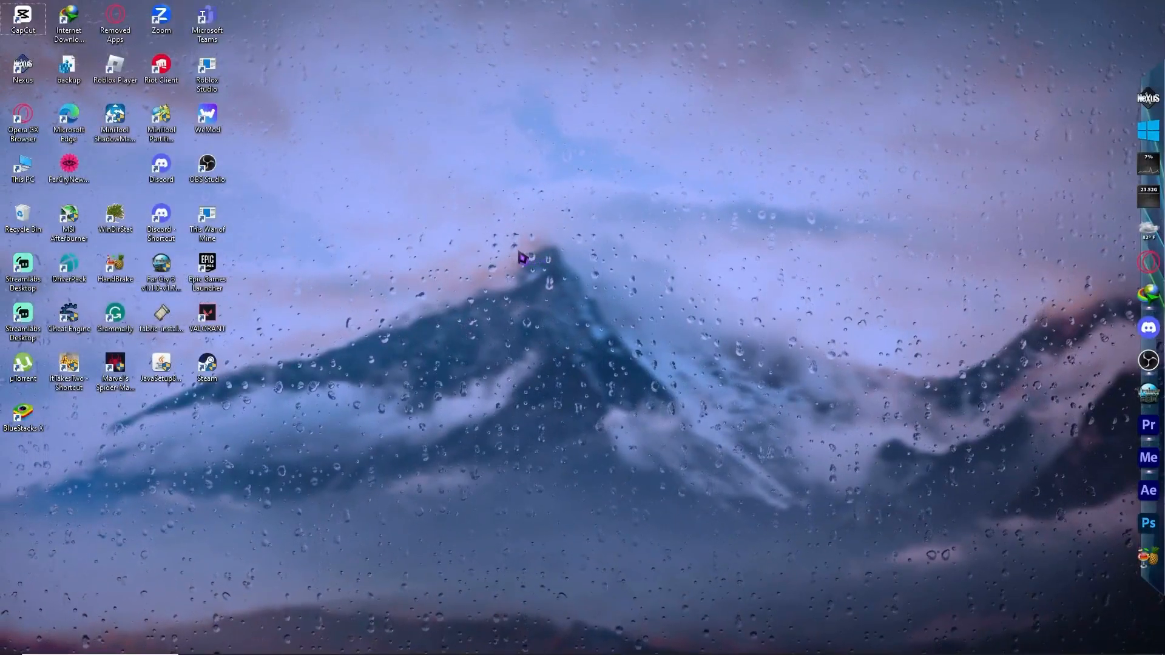
mouse_move(869, 95)
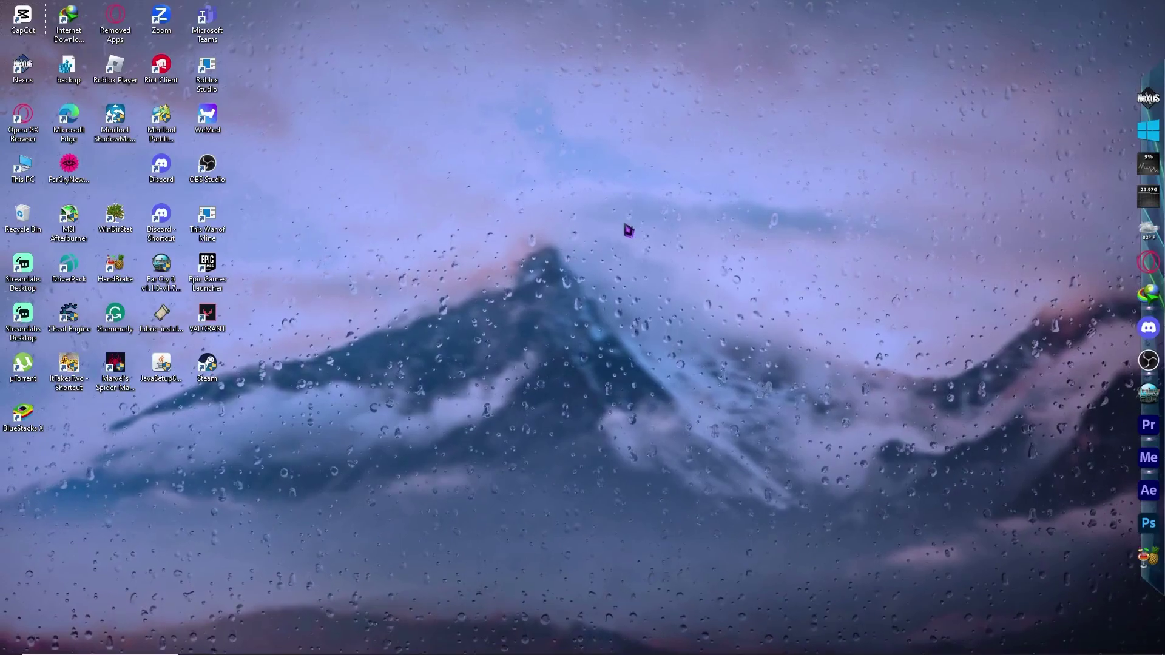
mouse_move(501, 320)
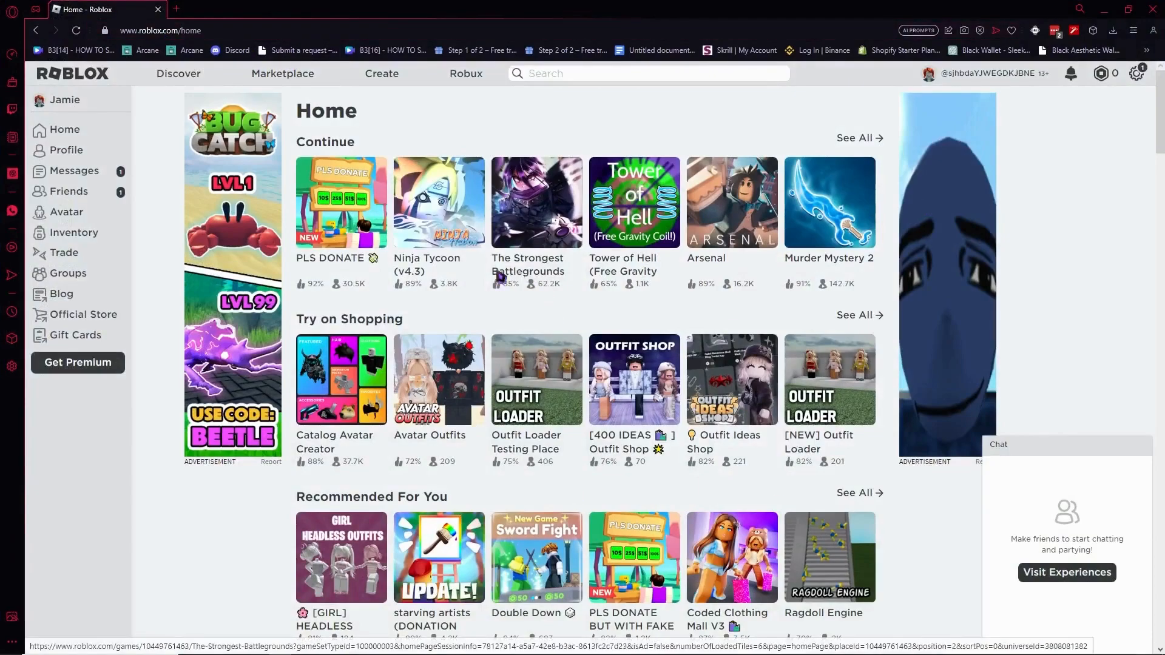
Play PLS DONATE from the roblox.com Home tile and handle the Roblox launch prompt
left_click(340, 202)
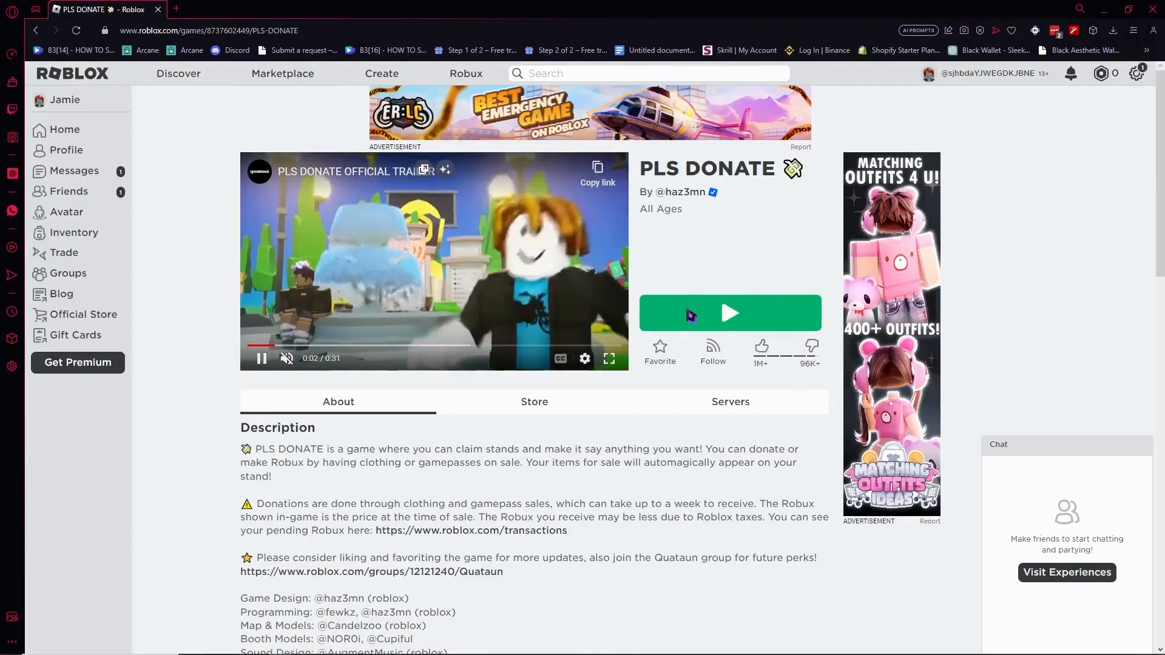
left_click(730, 314)
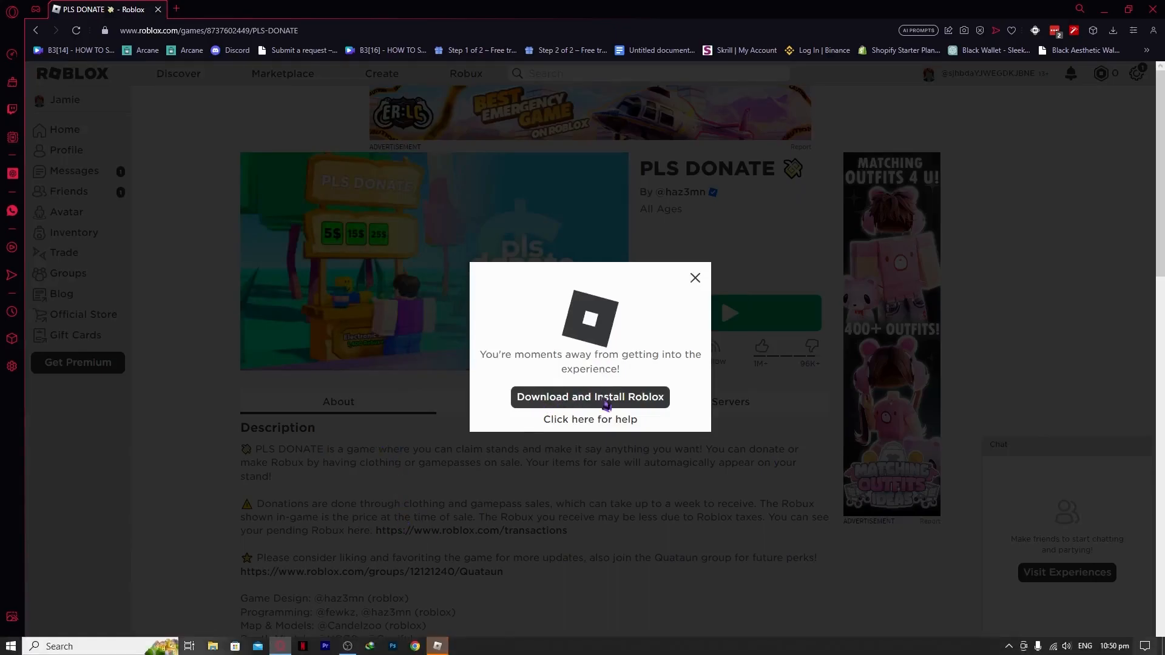
left_click(694, 278)
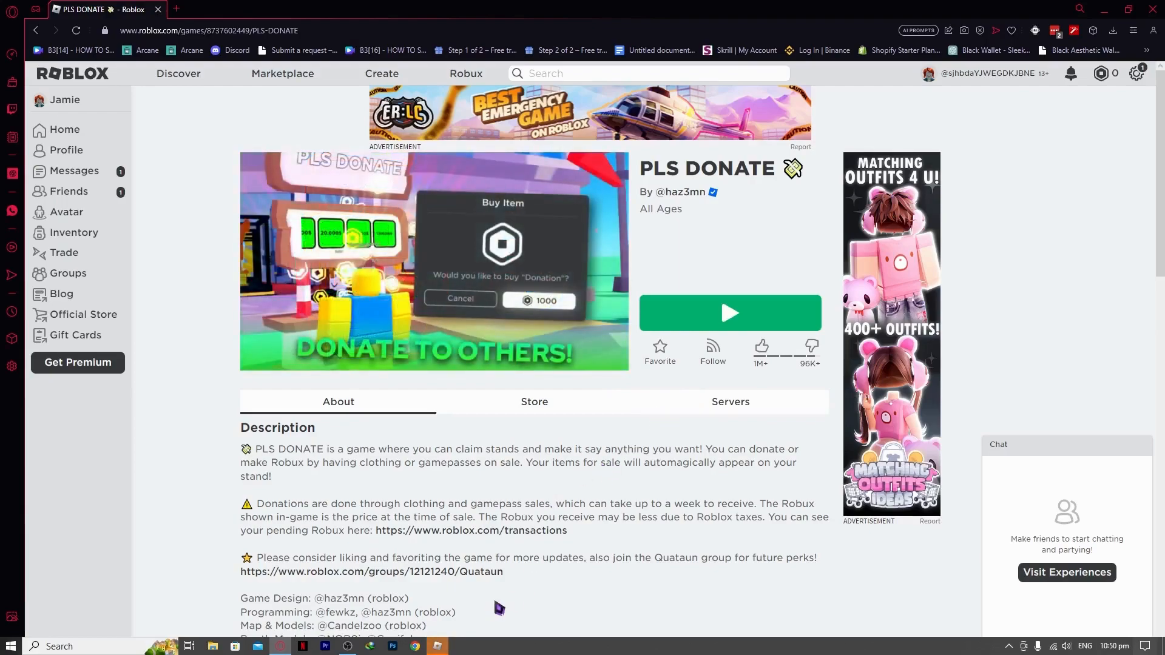
mouse_move(437, 646)
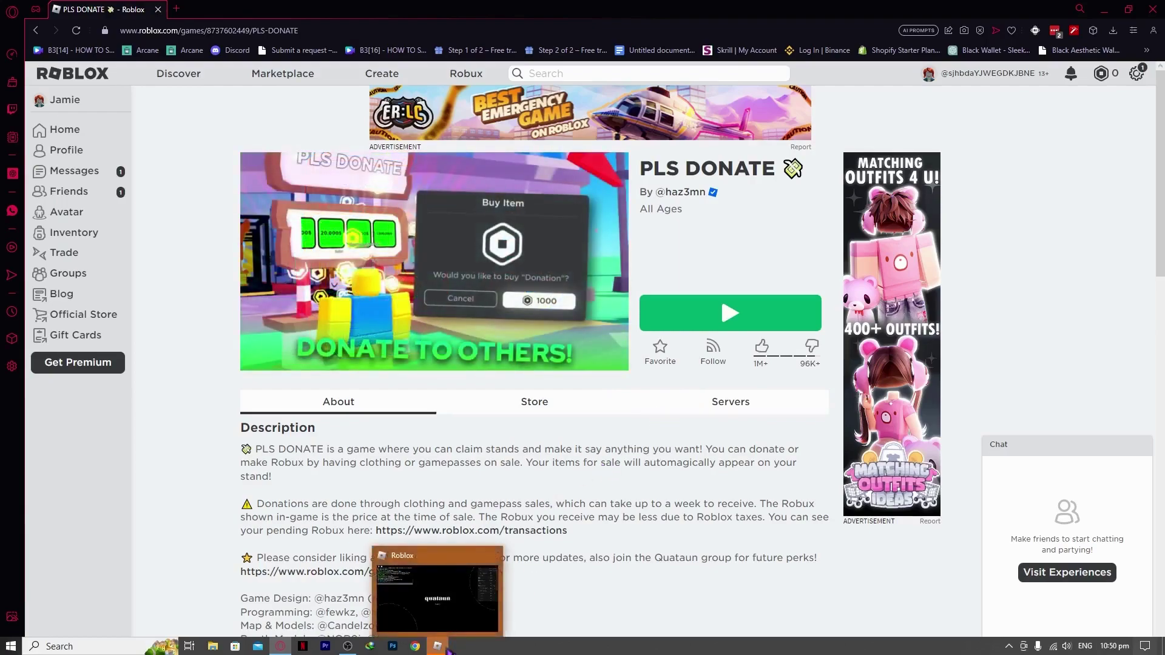